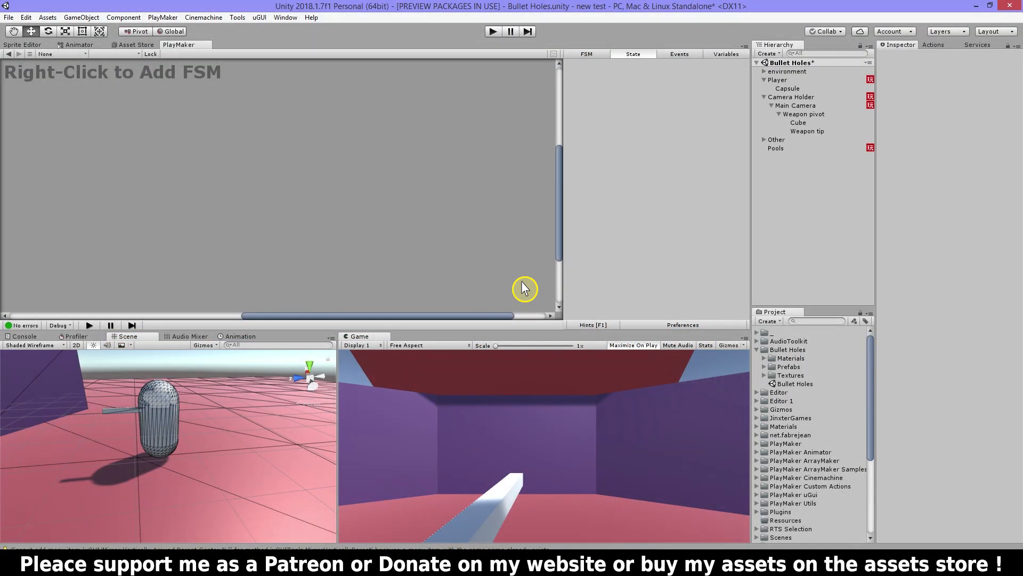
# - Show the Pools FSM's Setup Pools state with three bullet hole pools of 20 objects each
pyautogui.click(775, 148)
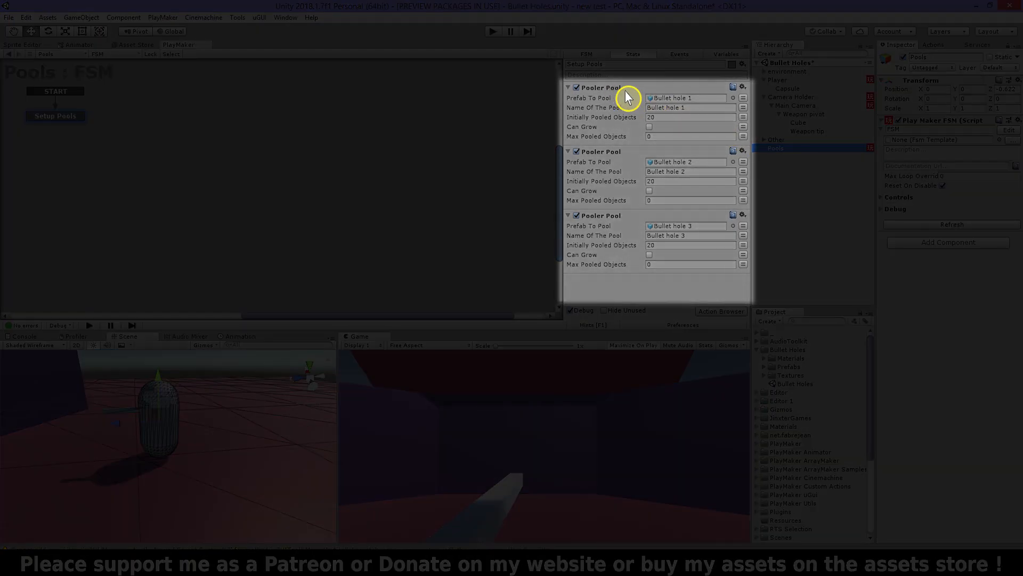
pyautogui.moveTo(689, 122)
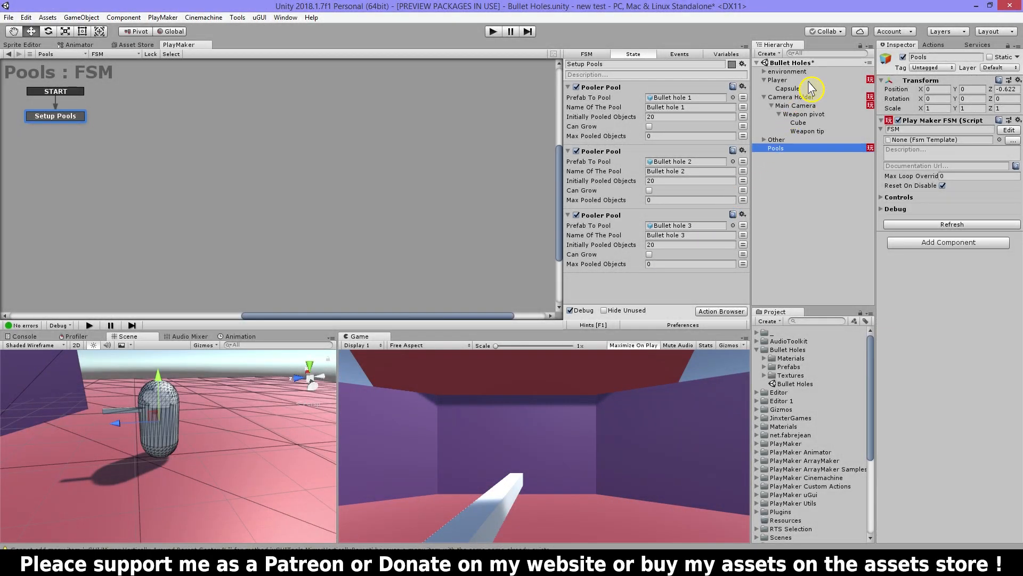
# - Show the Player's Shoot FSM, viewing the Mouse Listener then the Raycast state from the weapon tip, distance 100
pyautogui.click(776, 80)
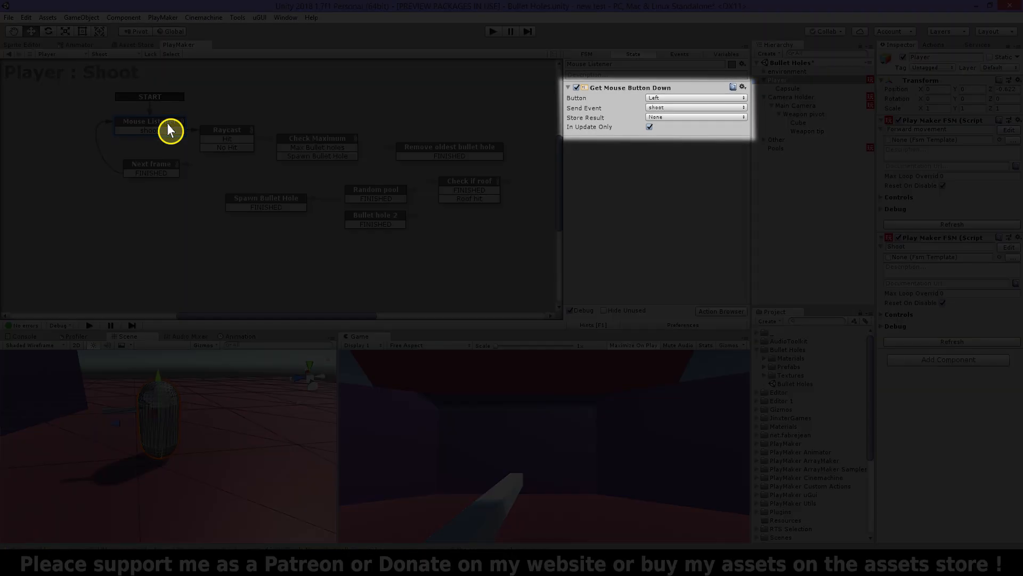
pyautogui.click(226, 129)
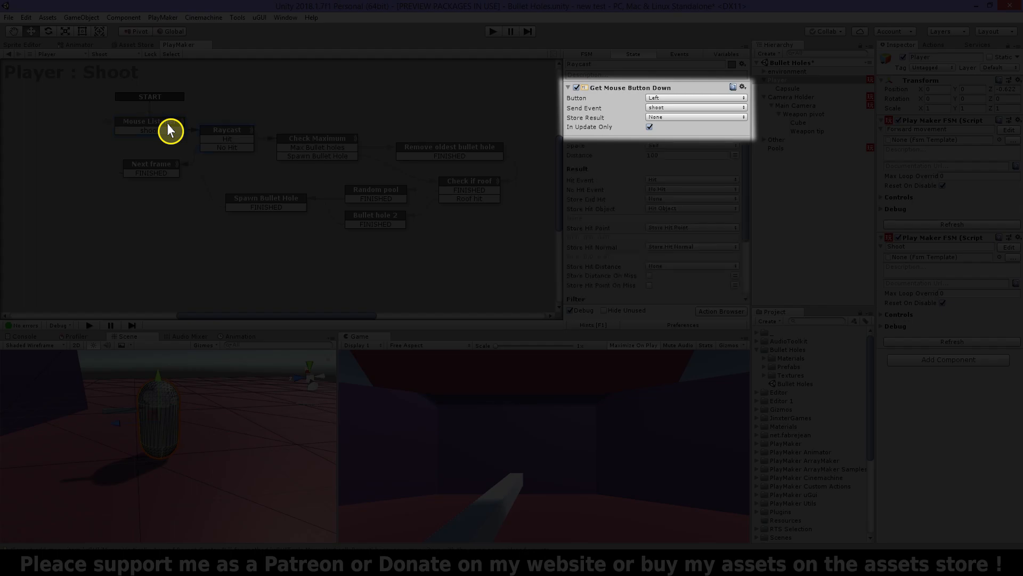
pyautogui.click(225, 129)
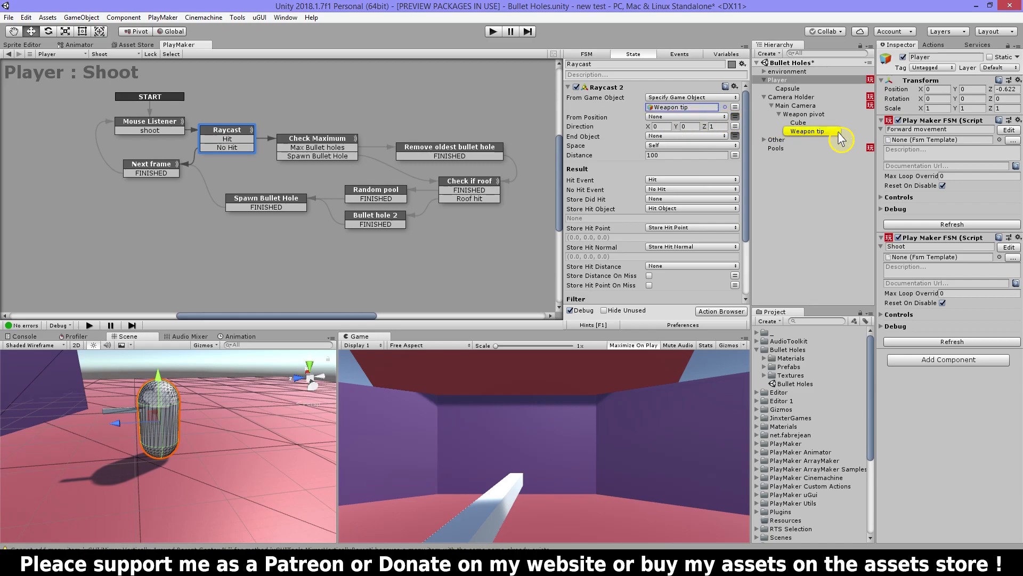
# - Inspect the Weapon tip object, then check the Raycast 2 action's From Game Object and Store Hit fields
pyautogui.click(807, 130)
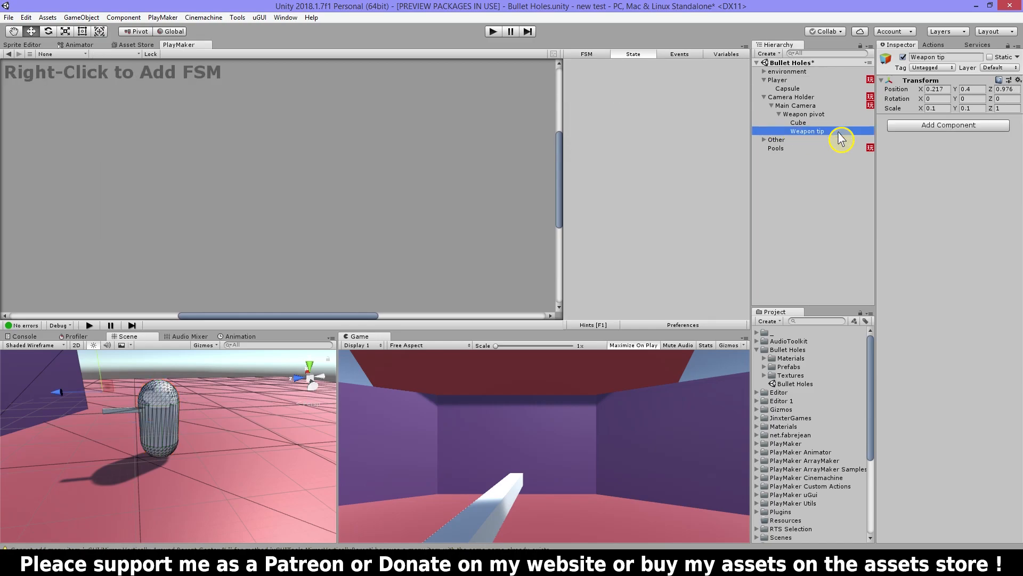
pyautogui.moveTo(780, 159)
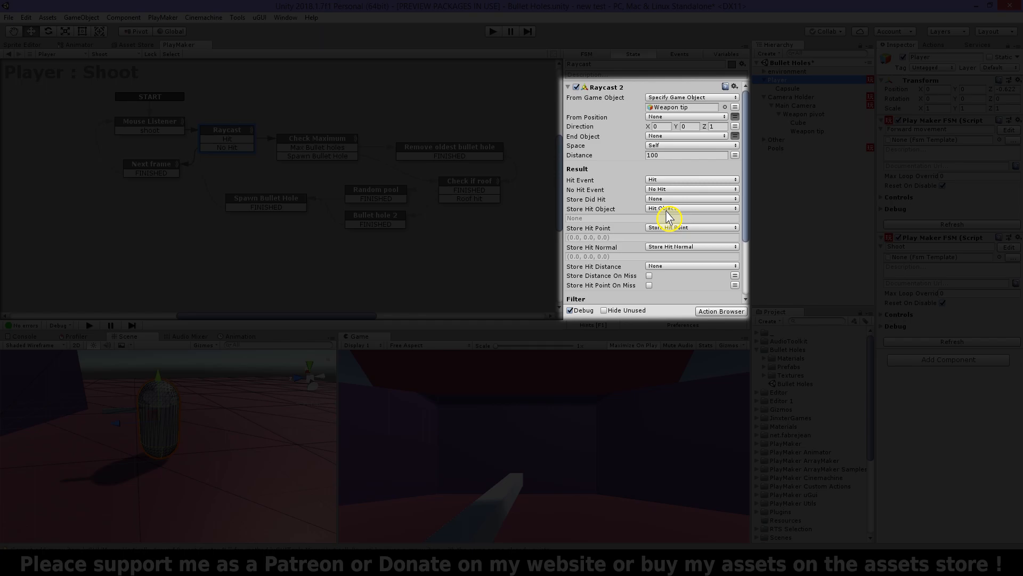
pyautogui.click(925, 67)
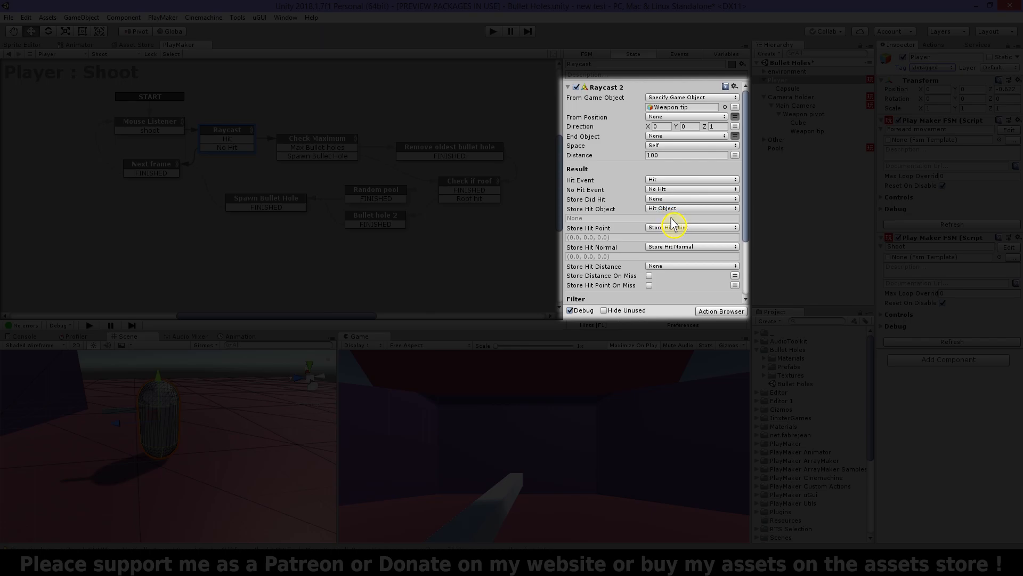
pyautogui.moveTo(682, 238)
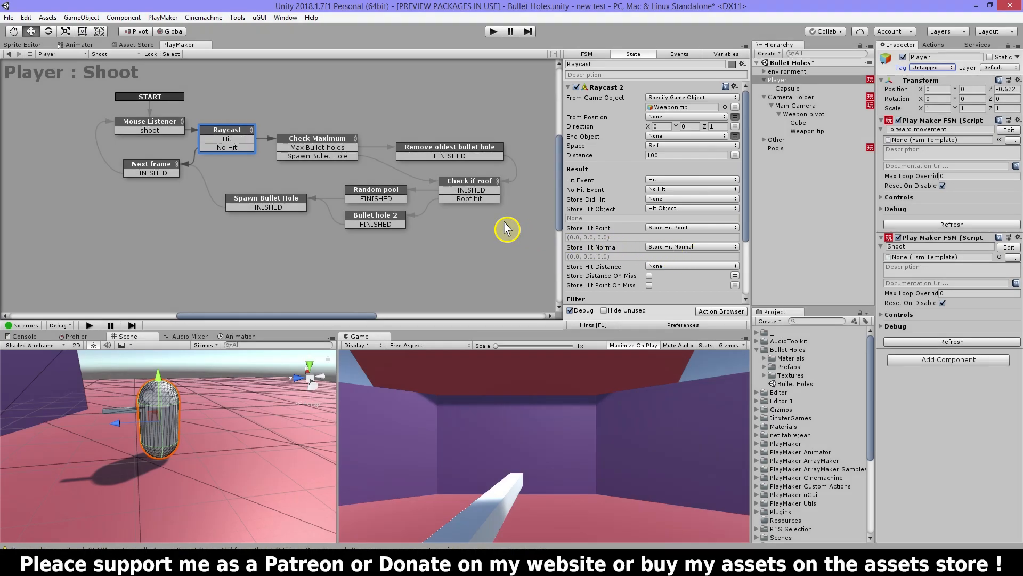
# - Step through Next frame, Mouse Listener and Raycast to the Check Maximum state comparing array length with 20
pyautogui.click(151, 164)
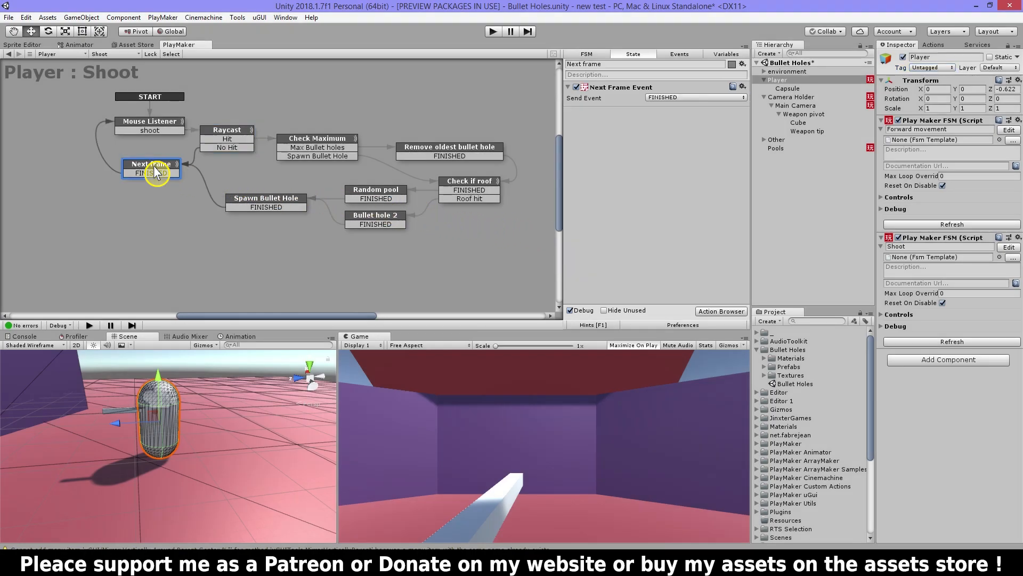
pyautogui.click(149, 121)
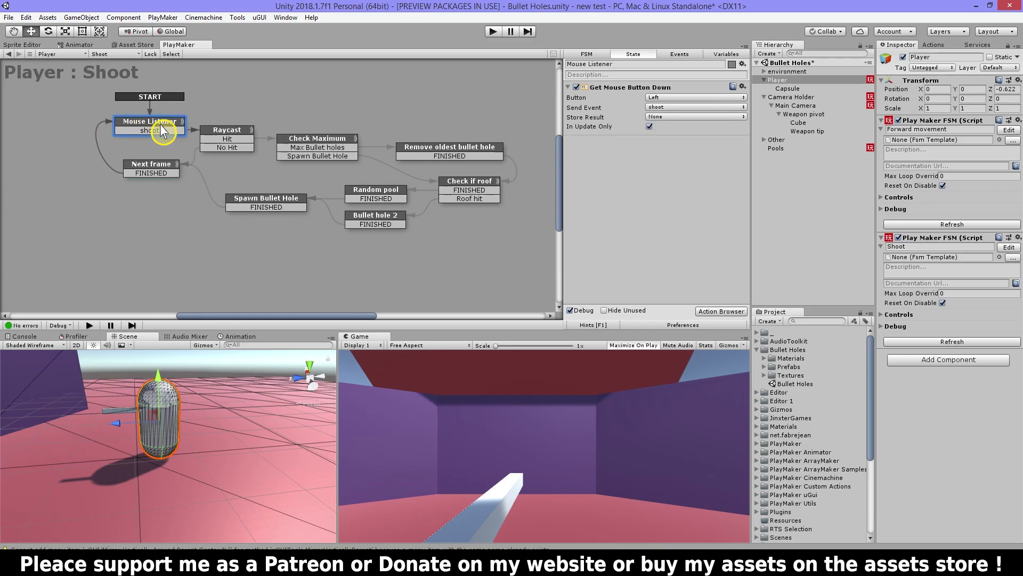
pyautogui.click(226, 130)
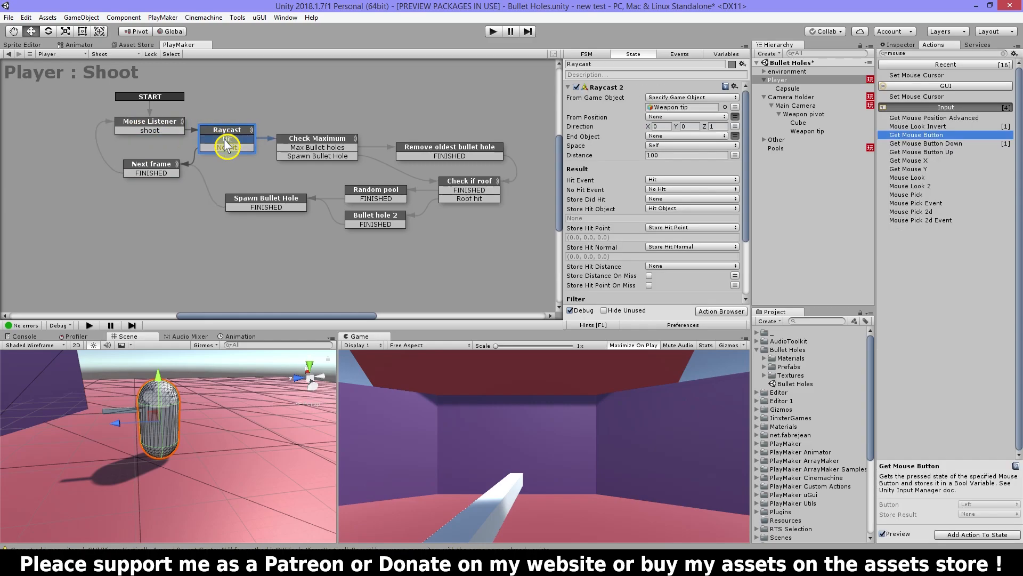
pyautogui.click(317, 138)
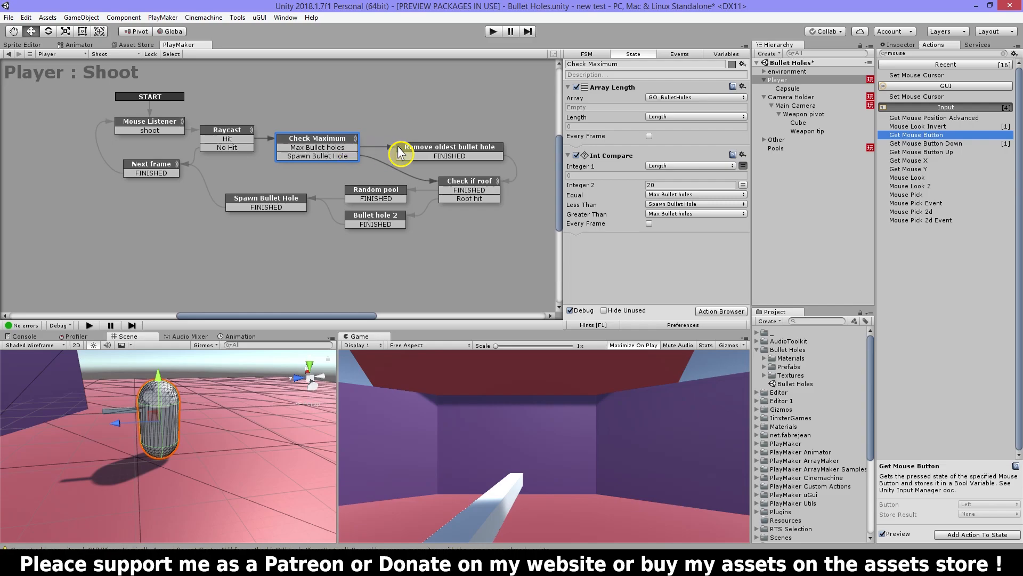
pyautogui.click(449, 147)
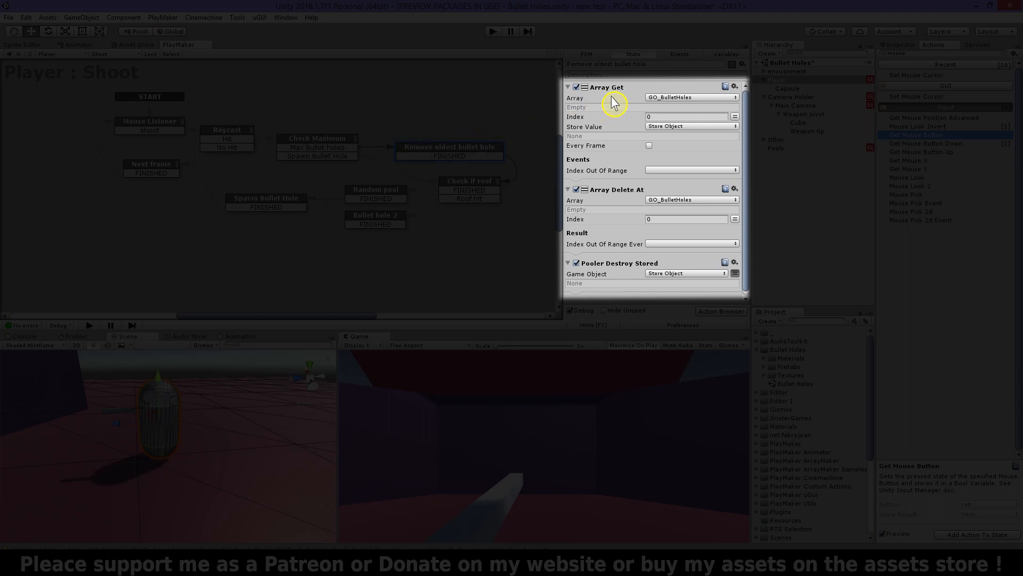
pyautogui.moveTo(659, 130)
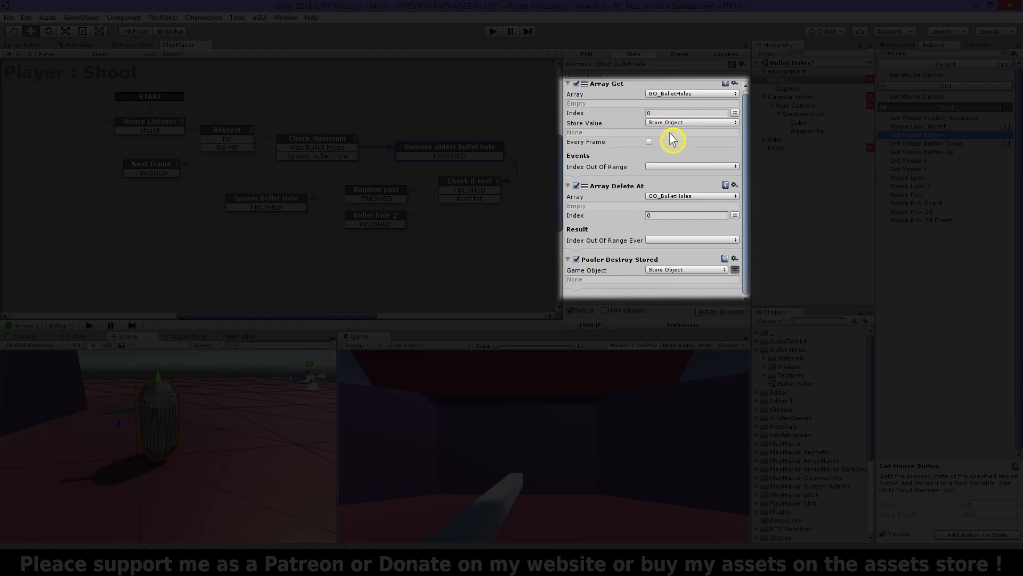
pyautogui.moveTo(650, 226)
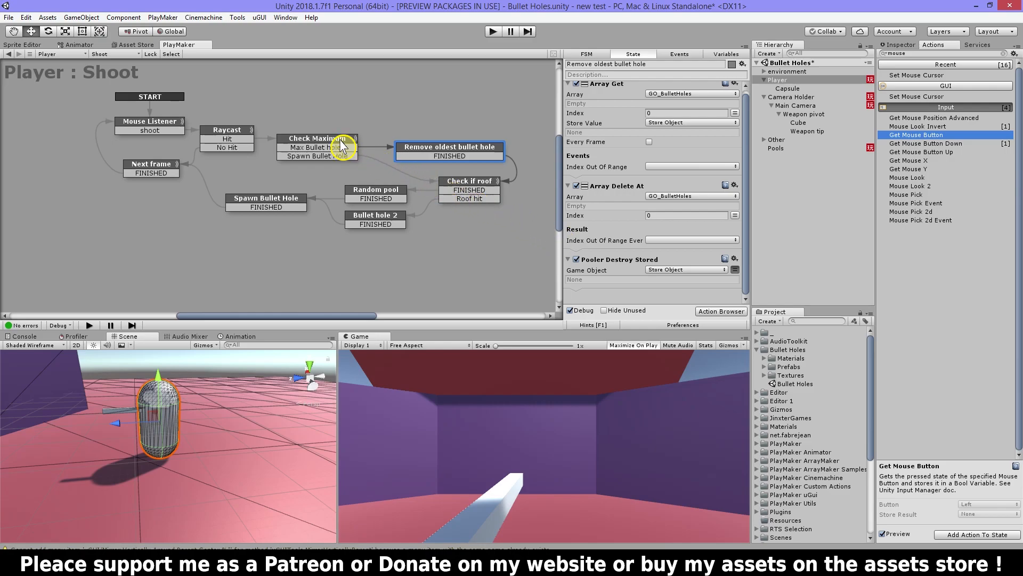
pyautogui.click(318, 137)
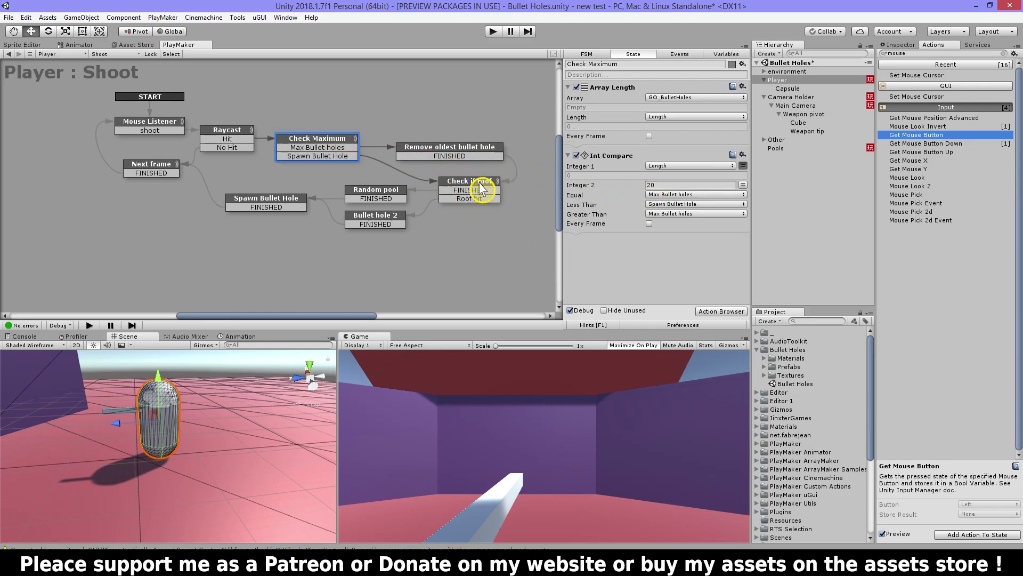
# - View the Check if roof tag comparison, then the Random pool state selecting among Bullet hole 1–3 pools
pyautogui.click(469, 190)
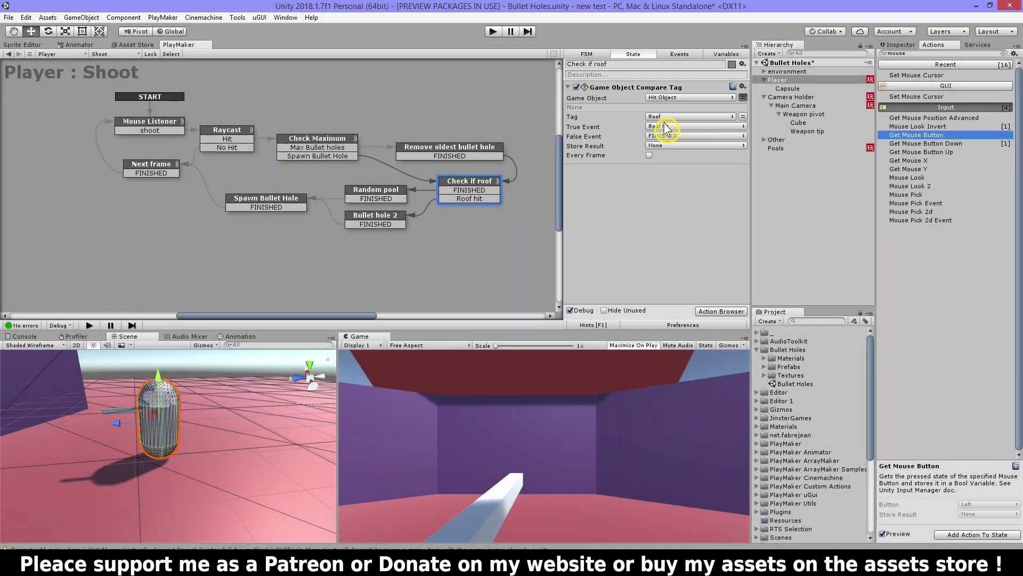
pyautogui.click(374, 218)
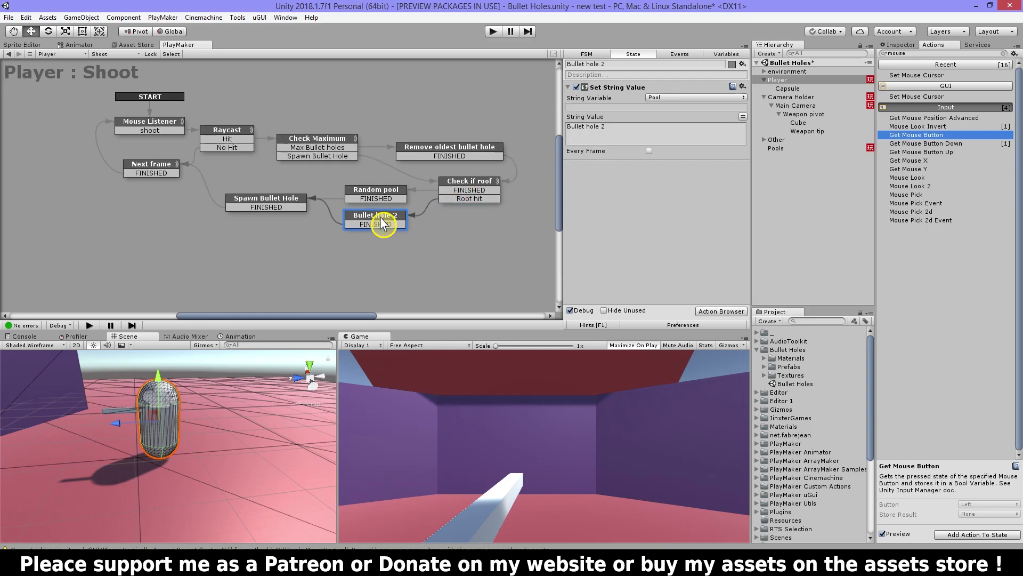
pyautogui.moveTo(601, 141)
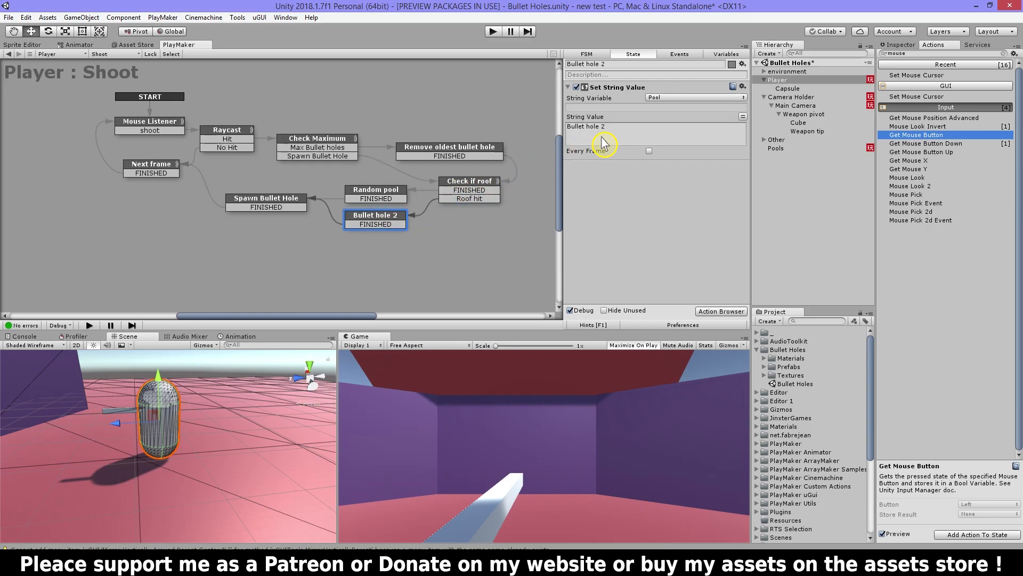
pyautogui.click(375, 190)
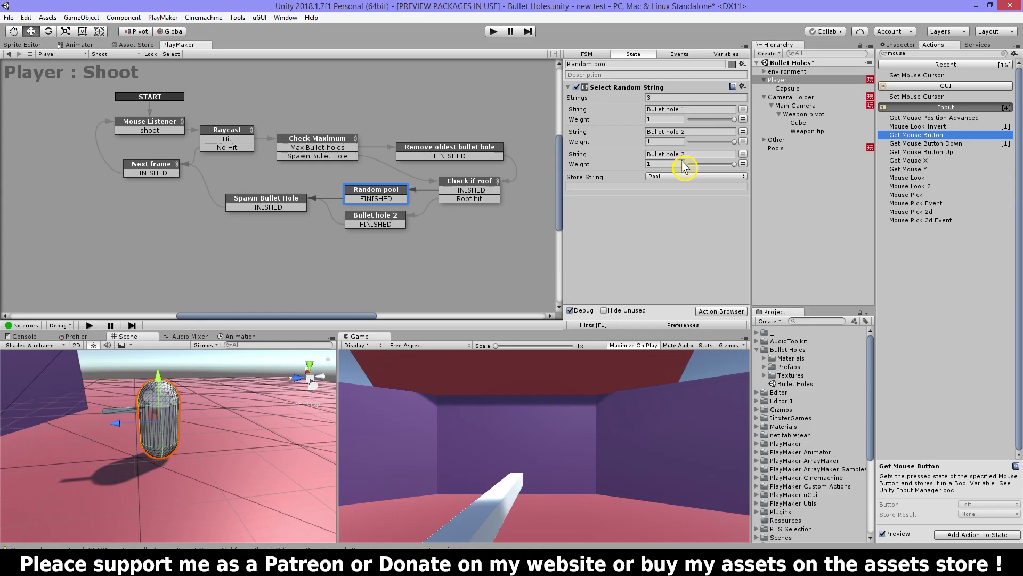
pyautogui.moveTo(665, 192)
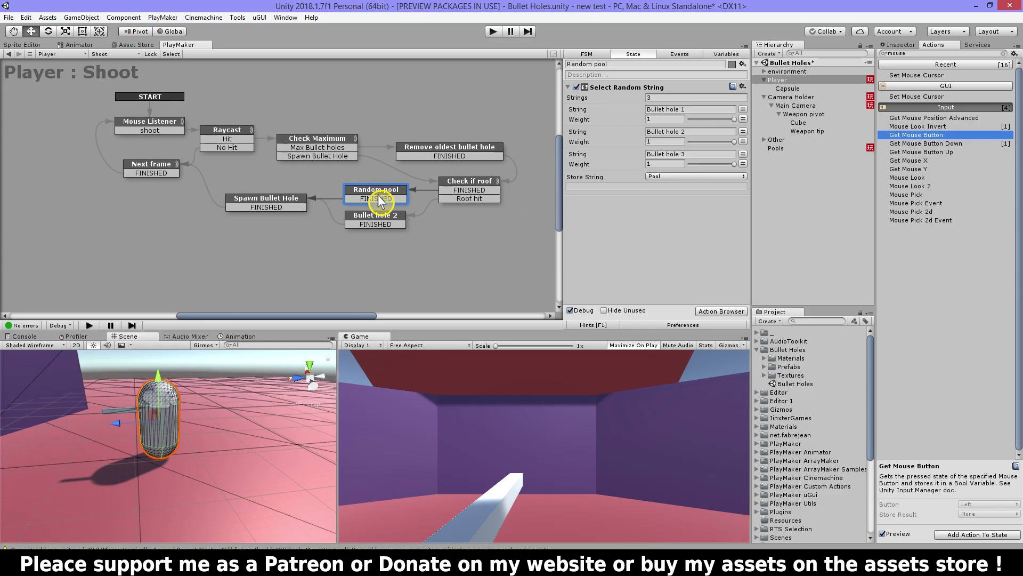
# - Review the Spawn Bullet Hole state's actions spawning from the chosen pool at the hit point into the array
pyautogui.click(266, 199)
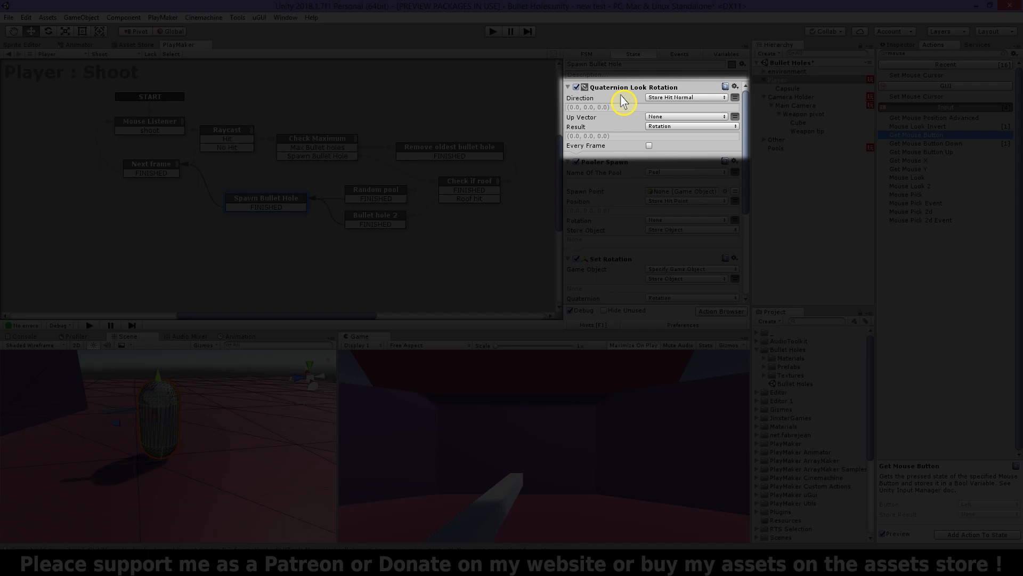
pyautogui.moveTo(675, 136)
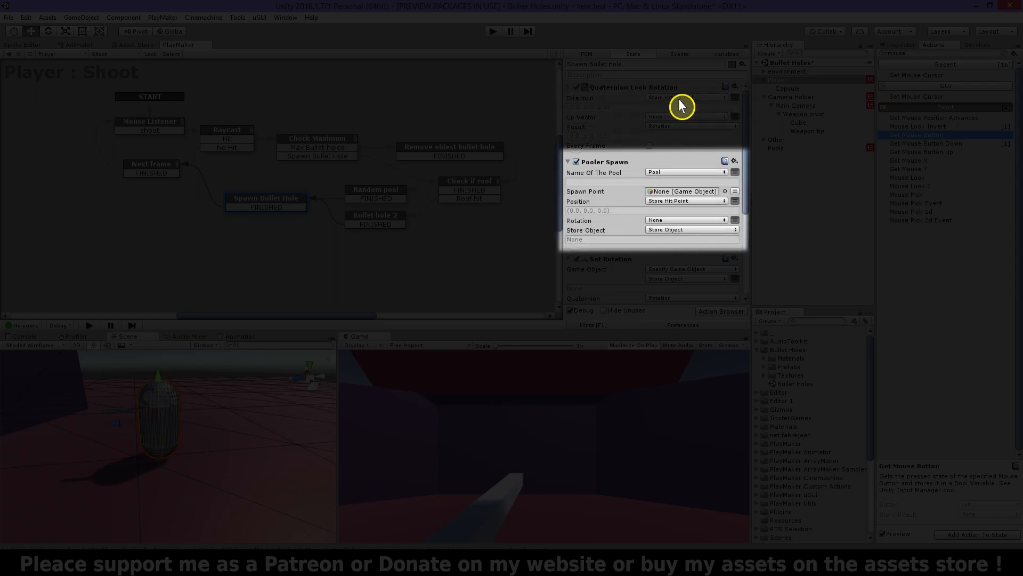
pyautogui.scroll(-3)
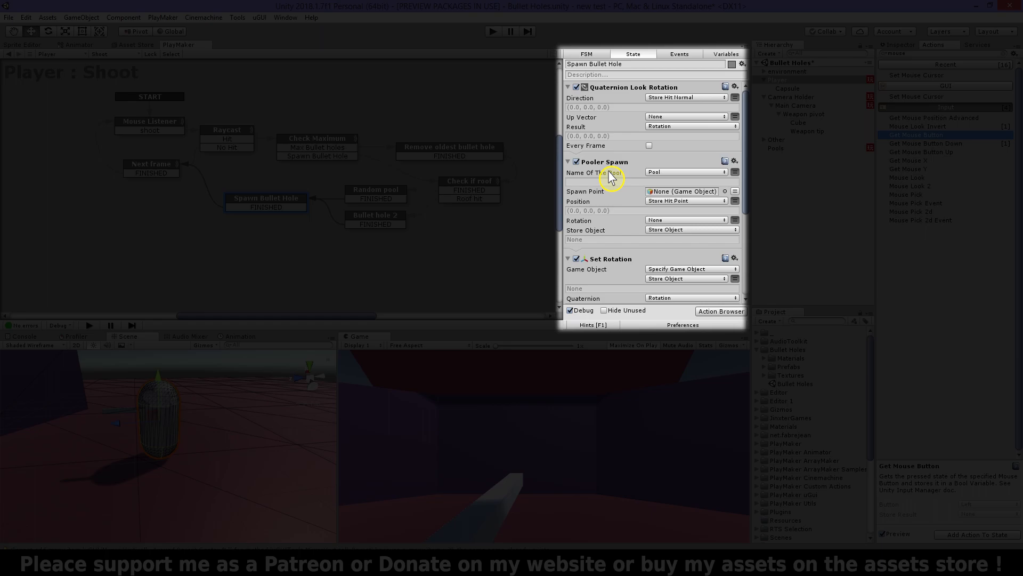
pyautogui.moveTo(662, 182)
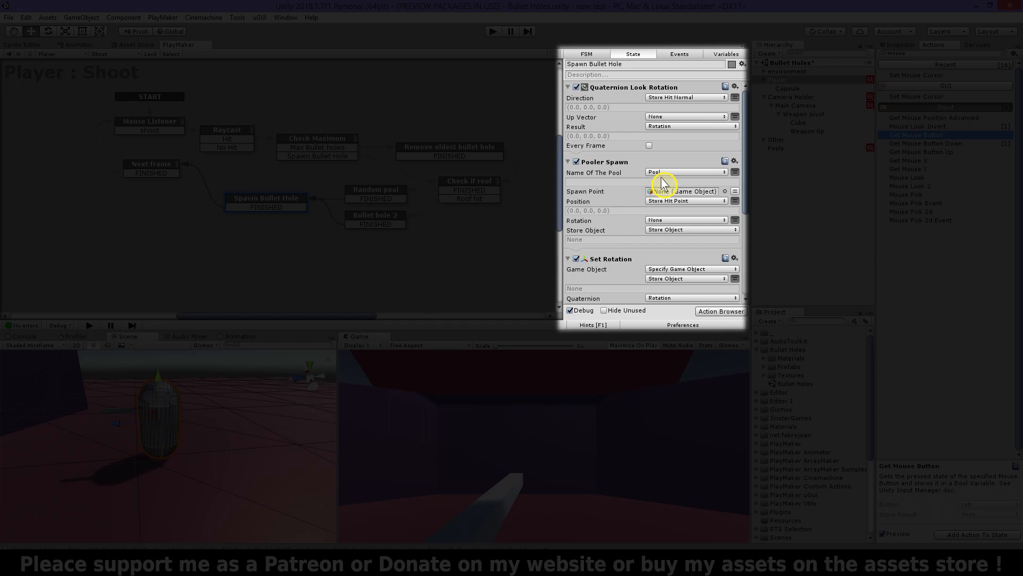
pyautogui.moveTo(688, 217)
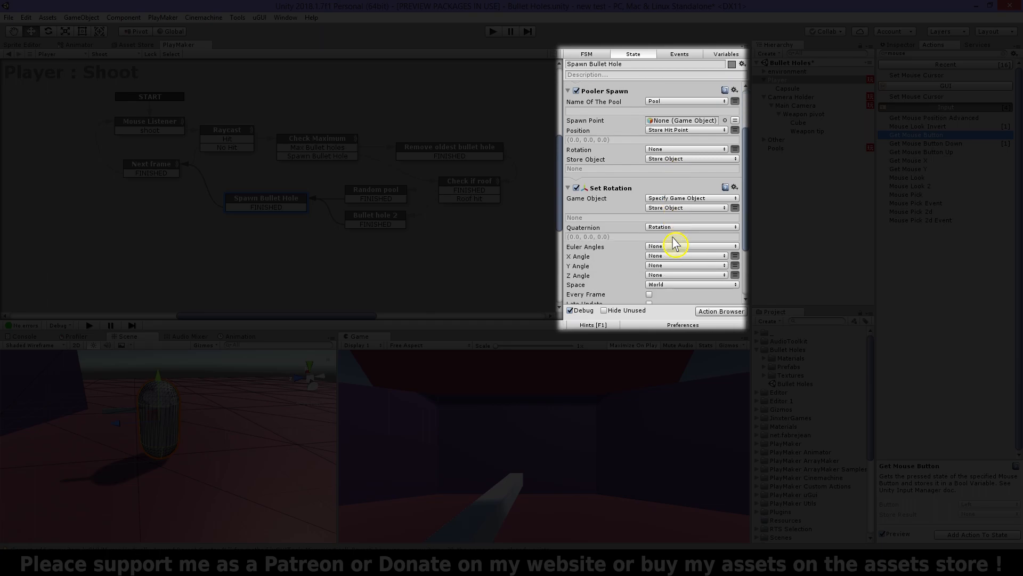
pyautogui.scroll(-3)
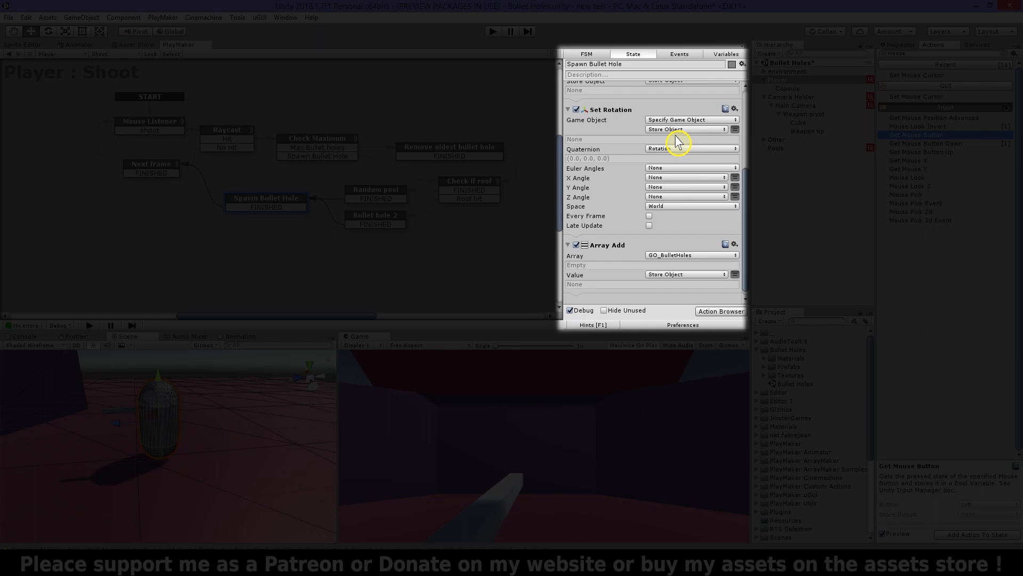
pyautogui.moveTo(664, 159)
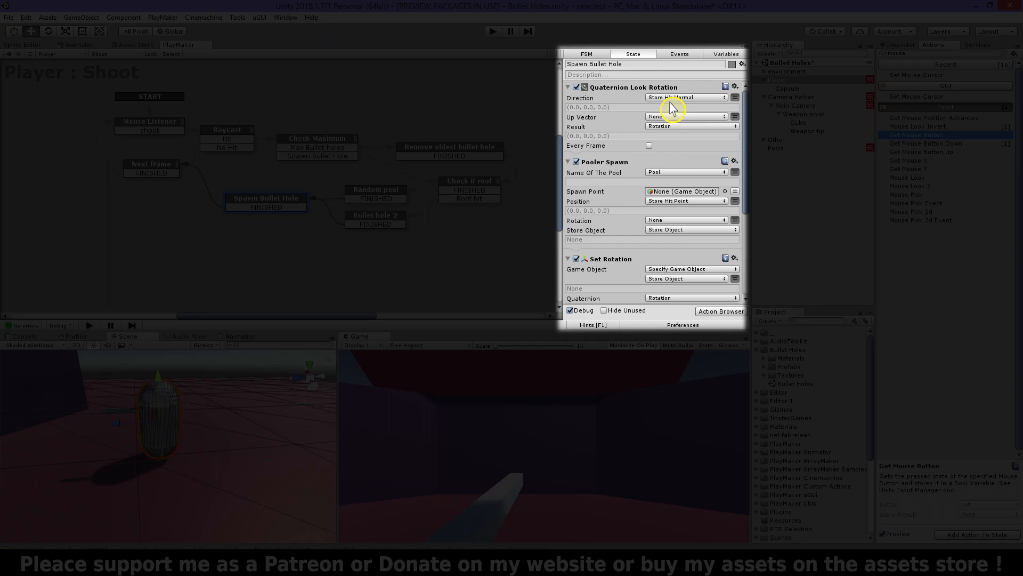
pyautogui.scroll(-3)
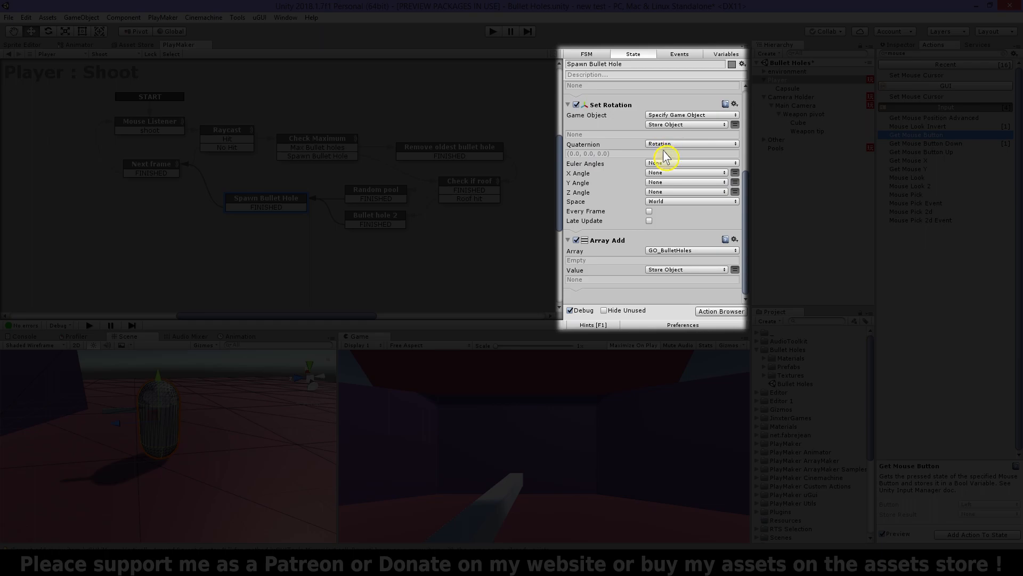
pyautogui.moveTo(661, 216)
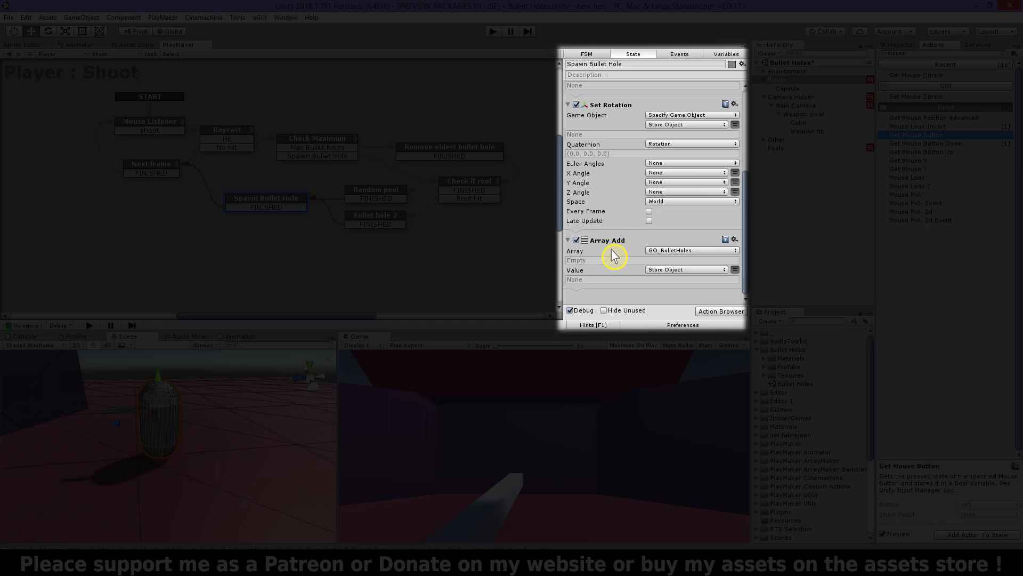
pyautogui.moveTo(660, 286)
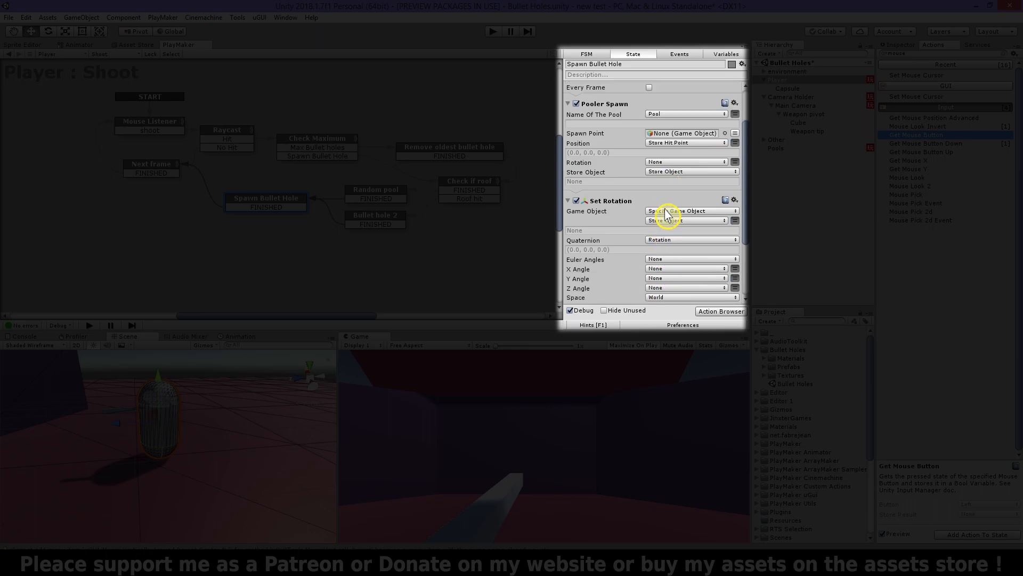
pyautogui.scroll(-3)
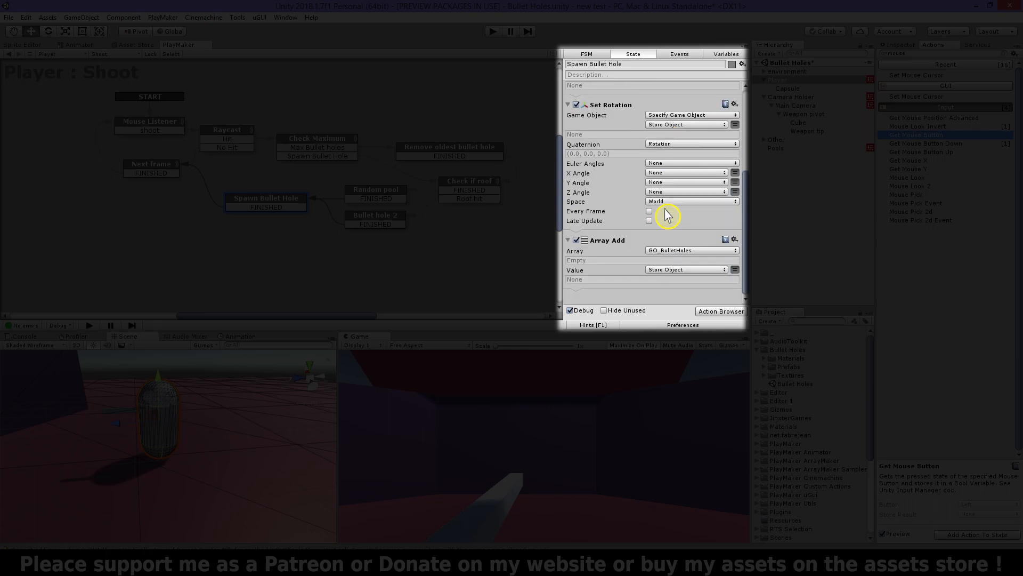
pyautogui.moveTo(690, 261)
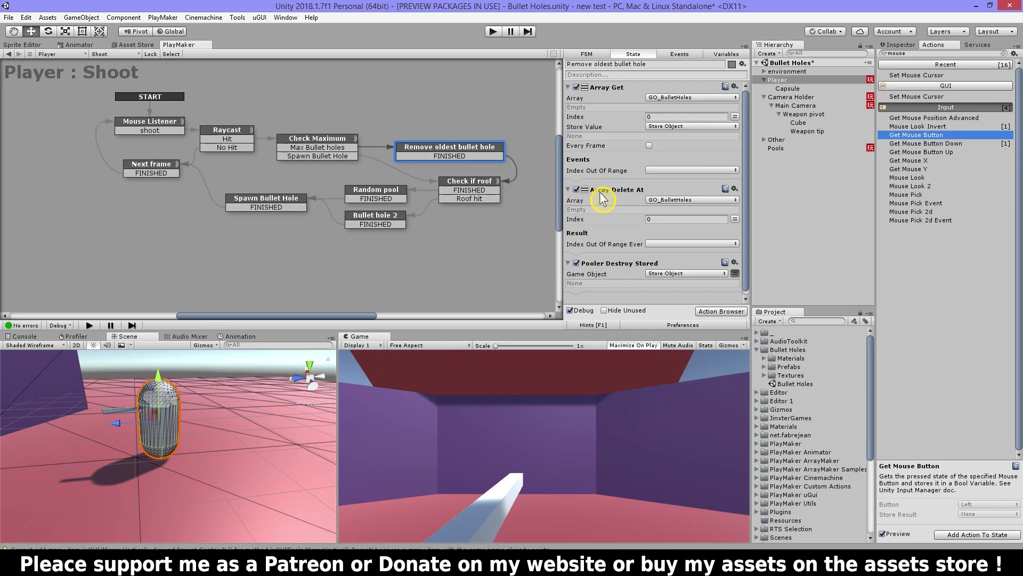
pyautogui.moveTo(670, 215)
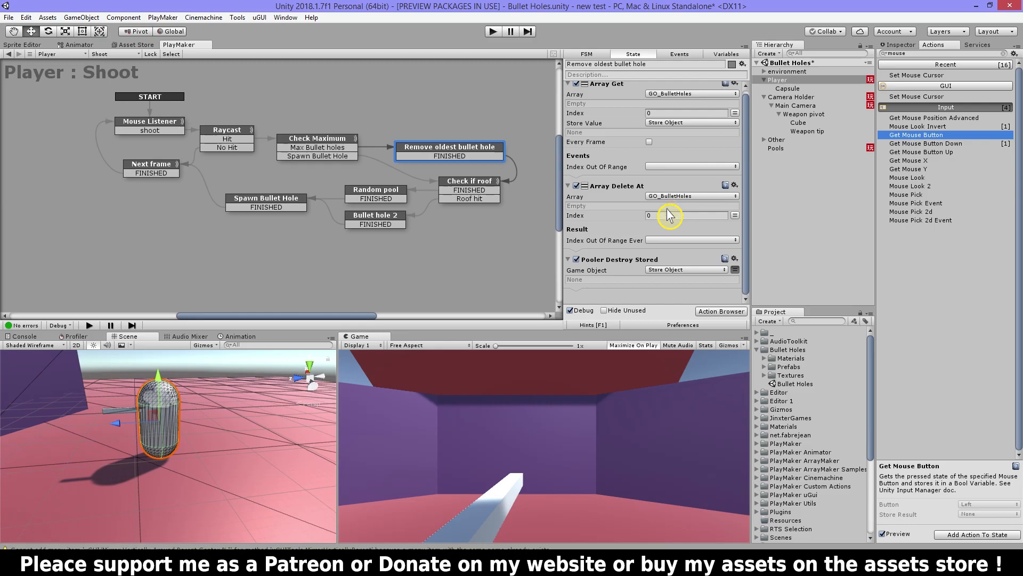
pyautogui.moveTo(668, 291)
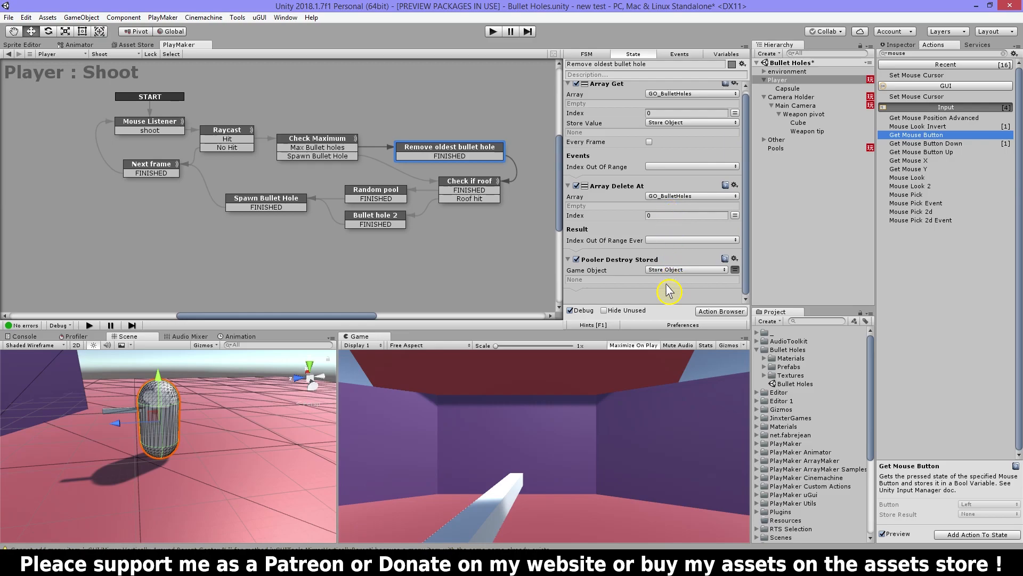
pyautogui.moveTo(621, 279)
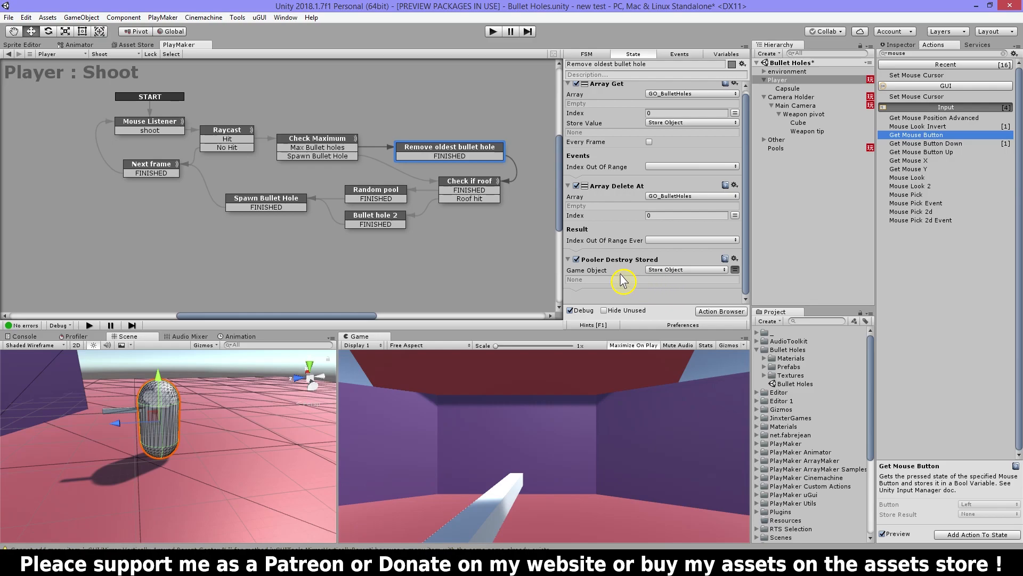
# - Revisit Spawn Bullet Hole, then view the Next frame event and the Mouse Listener state's settings
pyautogui.click(265, 199)
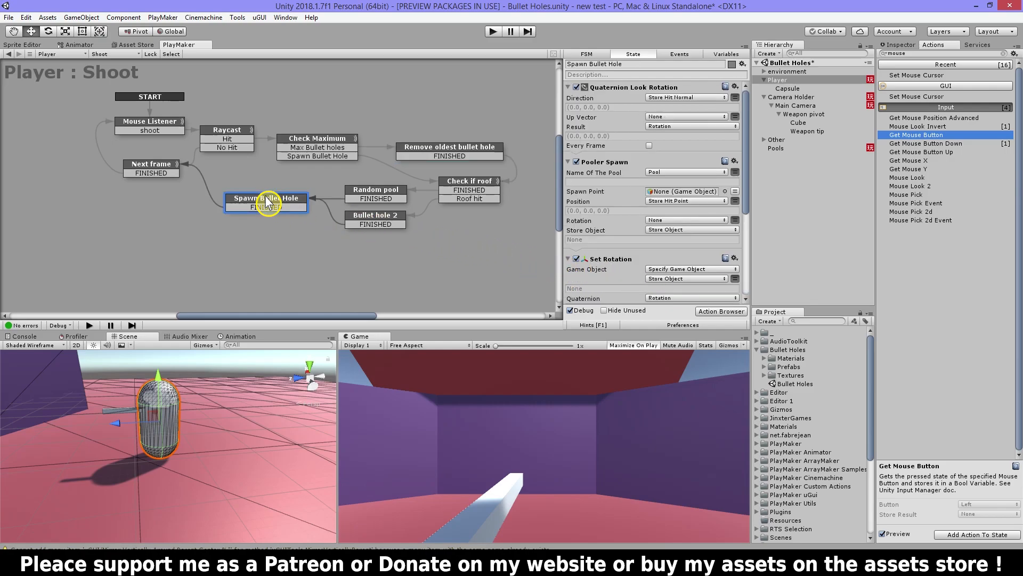
pyautogui.click(150, 164)
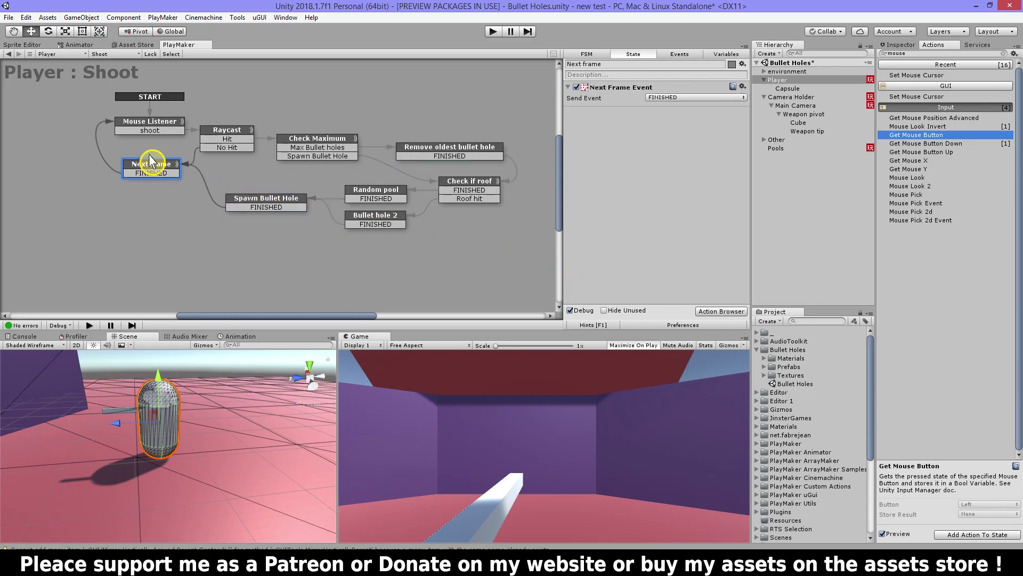
pyautogui.click(149, 121)
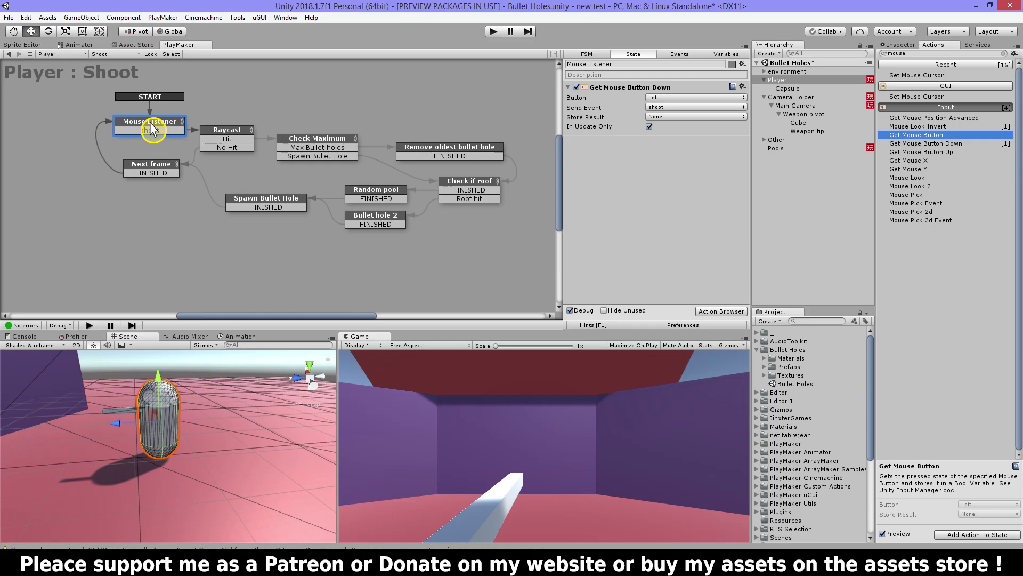
# - Run play mode, shoot the walls to spawn pooled bullet hole clones, then stop the game
pyautogui.click(493, 30)
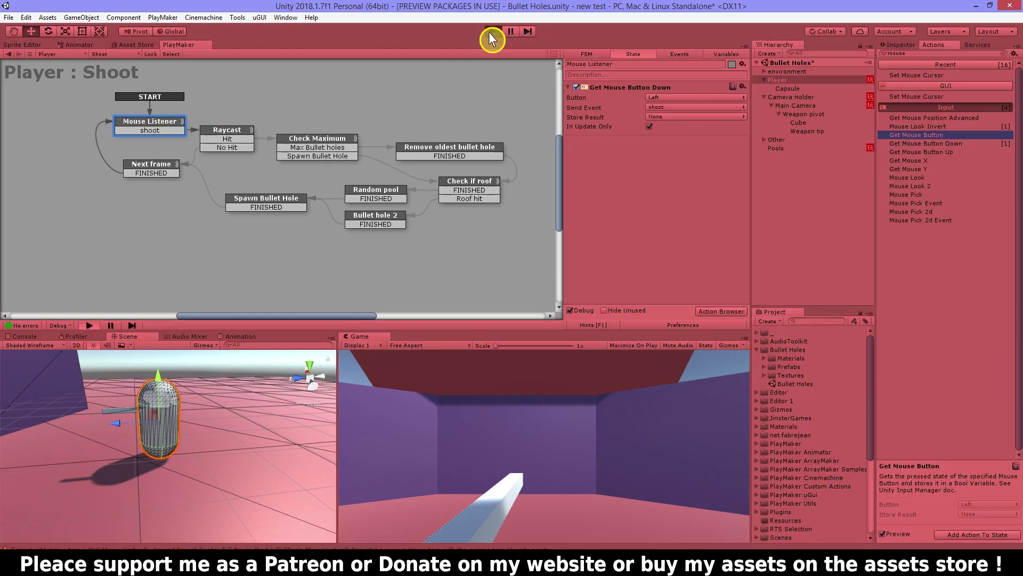
pyautogui.click(493, 31)
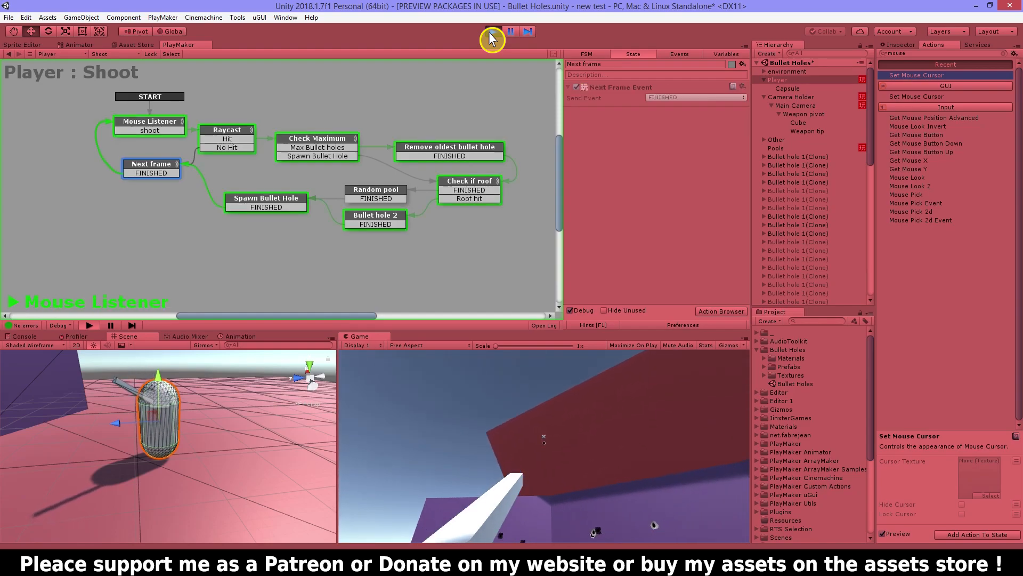
pyautogui.click(492, 35)
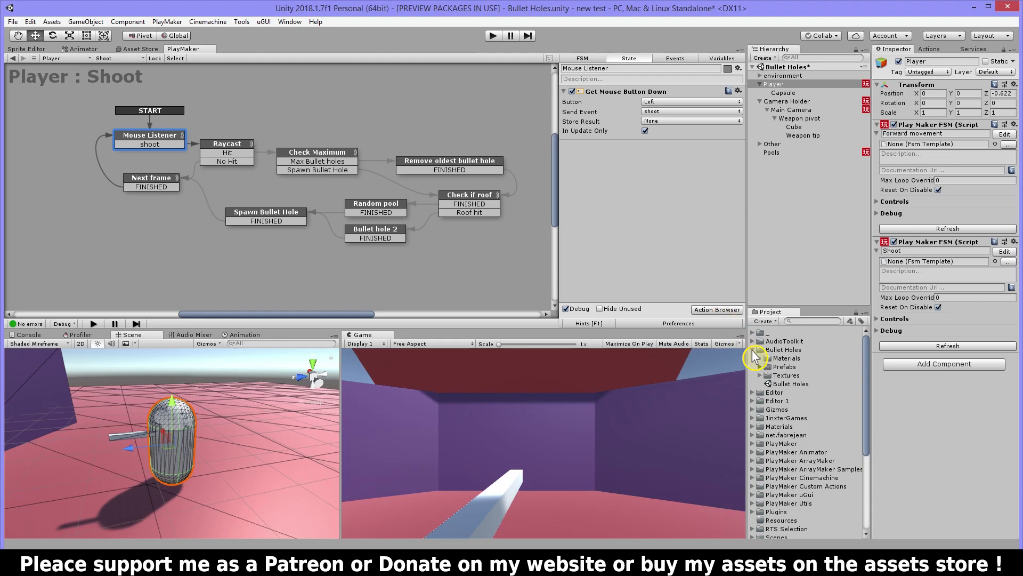
# - Inspect the Plane children of the three Bullet hole prefabs, then show the Player's Shoot FSM again
pyautogui.click(798, 374)
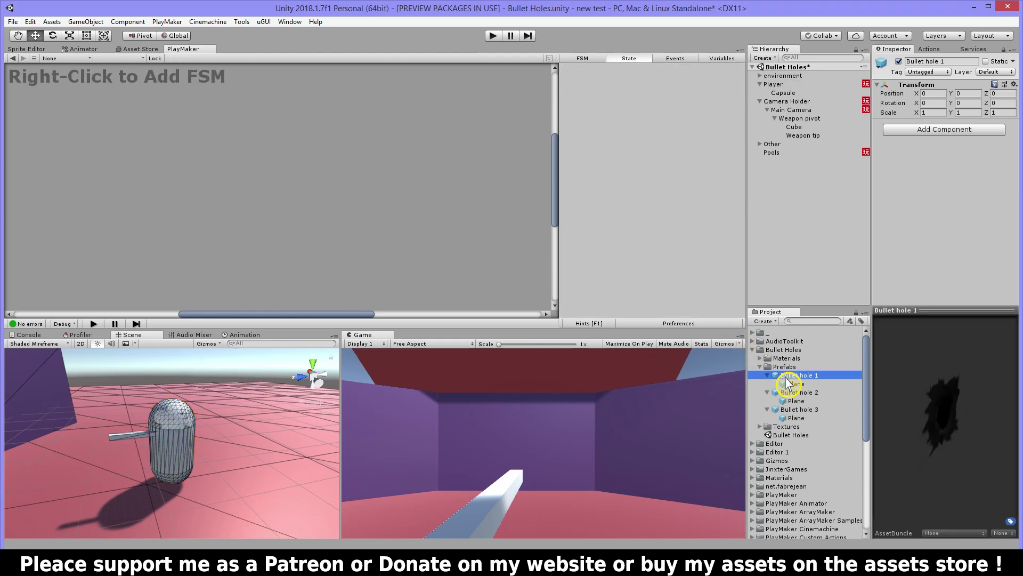
pyautogui.click(795, 384)
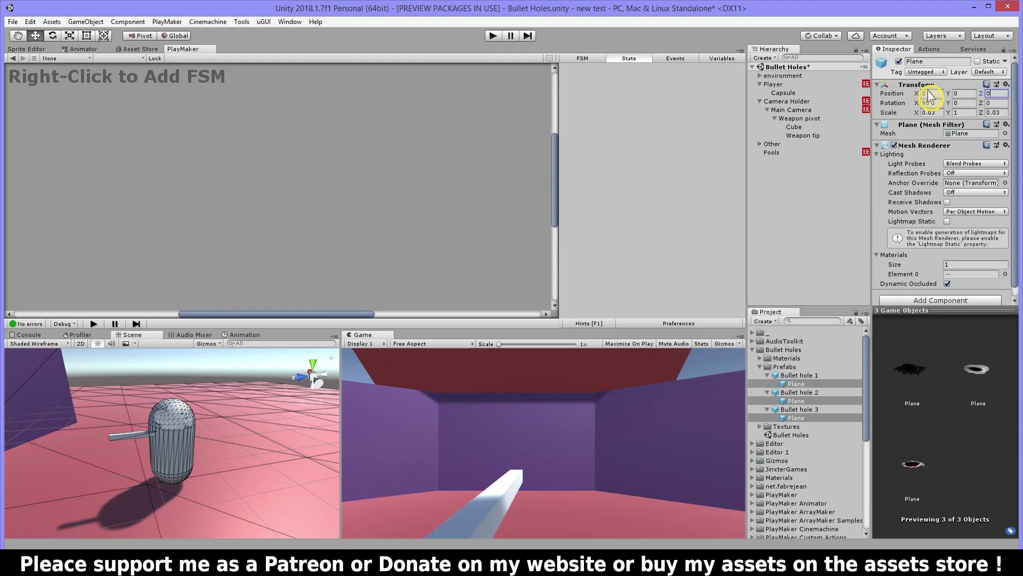
pyautogui.click(773, 83)
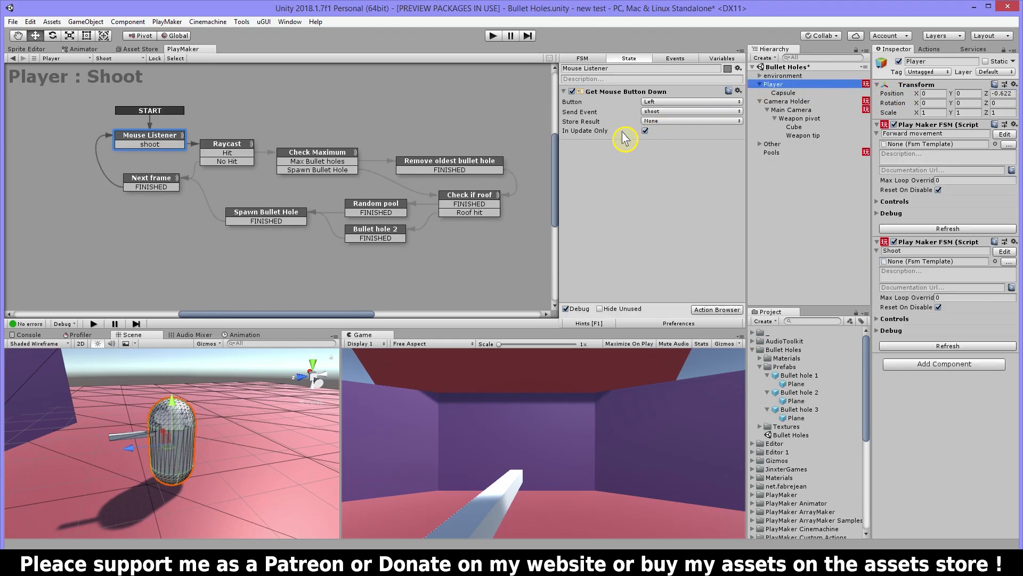
# - Add a Vector3 Operator action to the Spawn Bullet Hole state via an Actions search for 'vect'
pyautogui.click(266, 211)
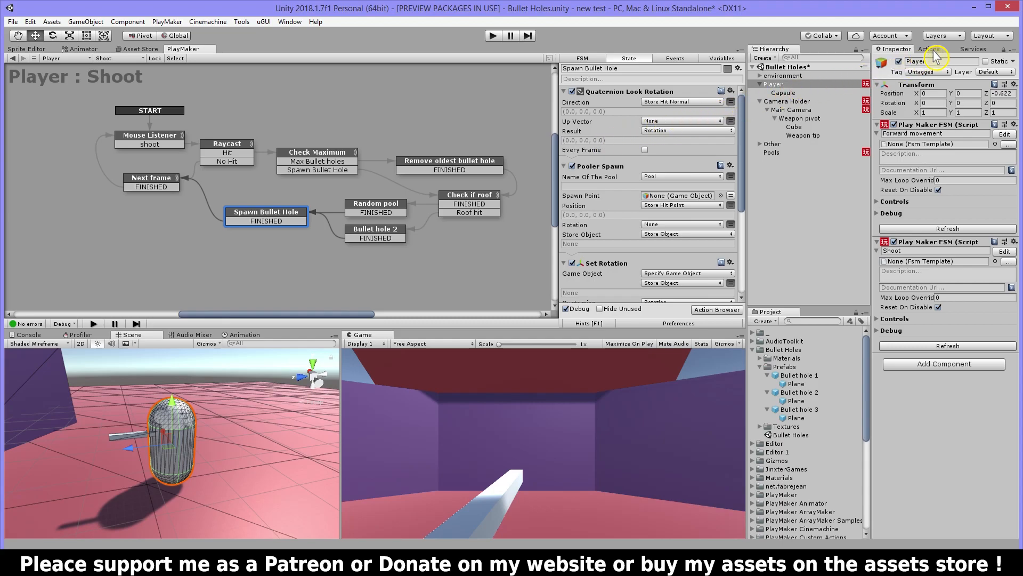
pyautogui.click(928, 49)
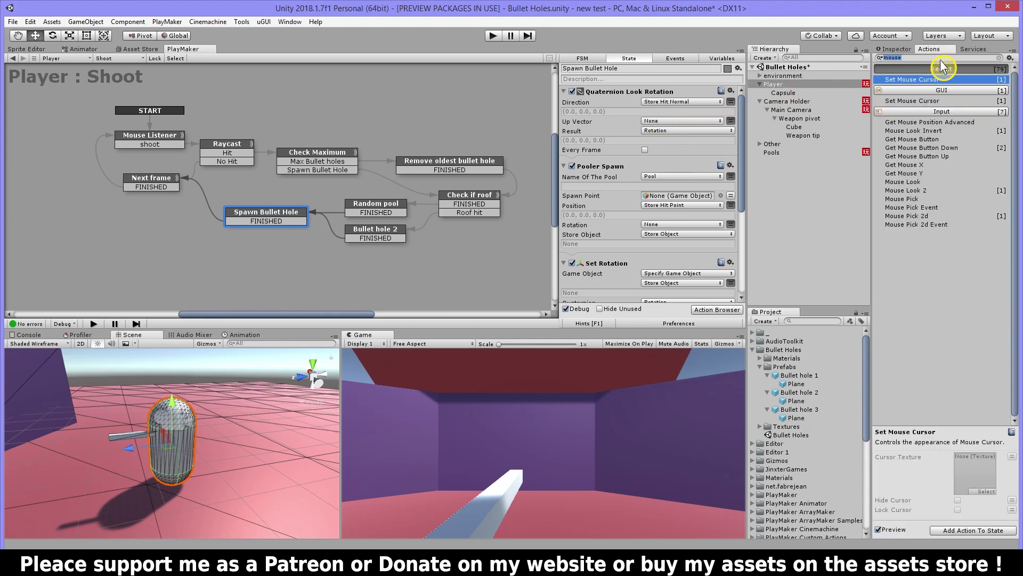
pyautogui.write('vect op')
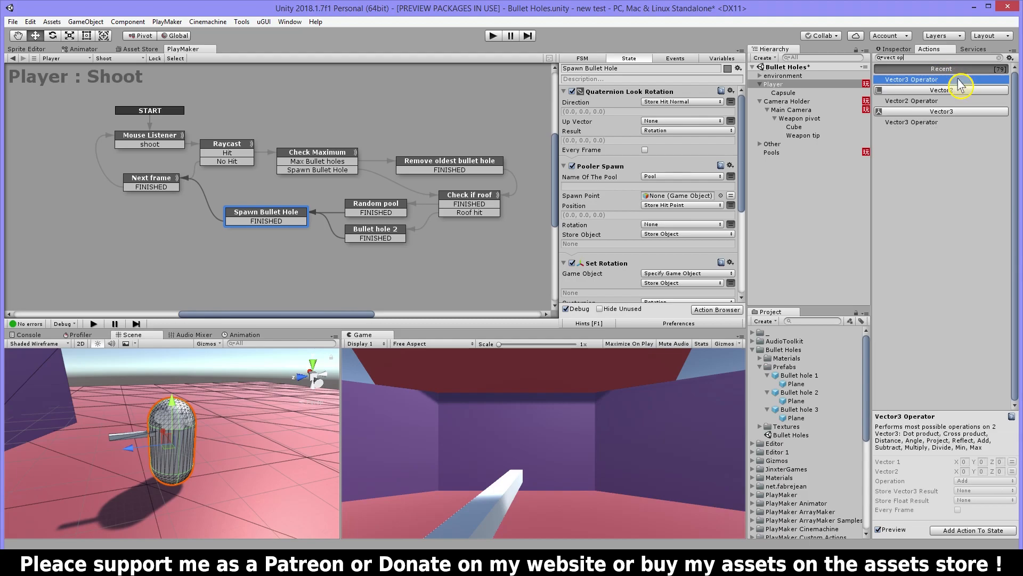
pyautogui.click(914, 79)
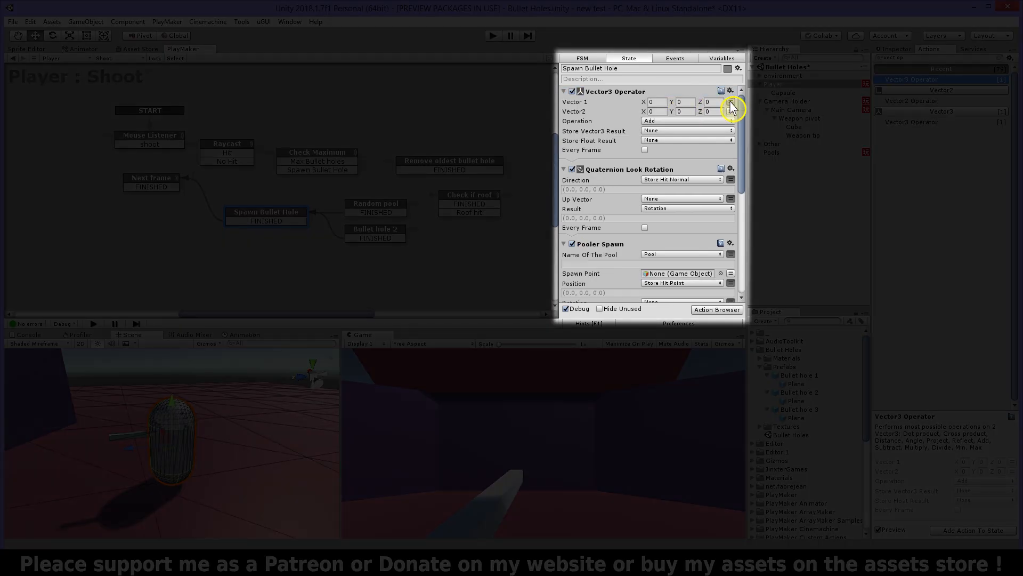
# - Set Vector 1 to Store Hit Normal, edit Vector 2's values and make the operation Multiply
pyautogui.click(730, 103)
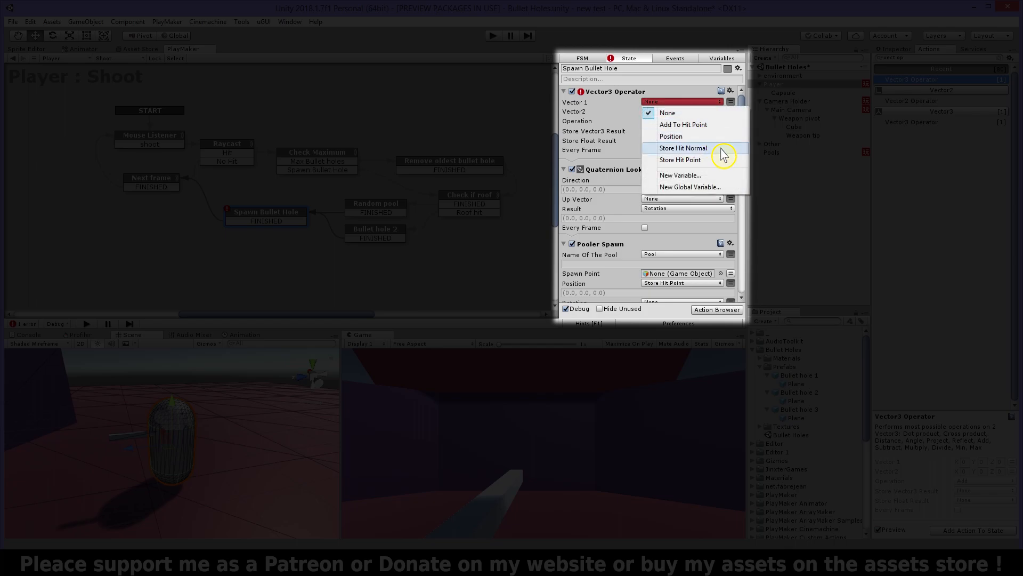
pyautogui.click(682, 147)
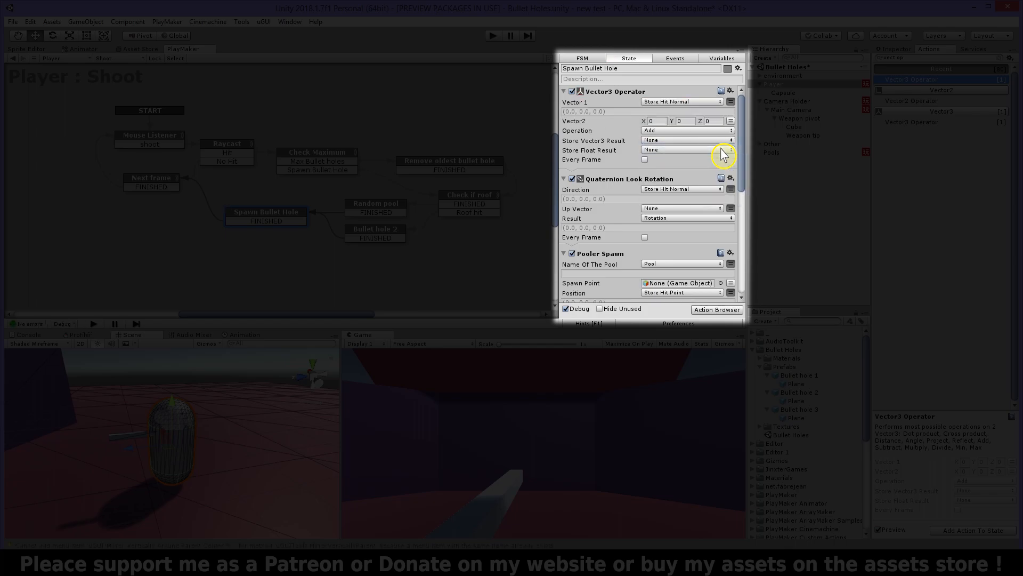
pyautogui.click(652, 120)
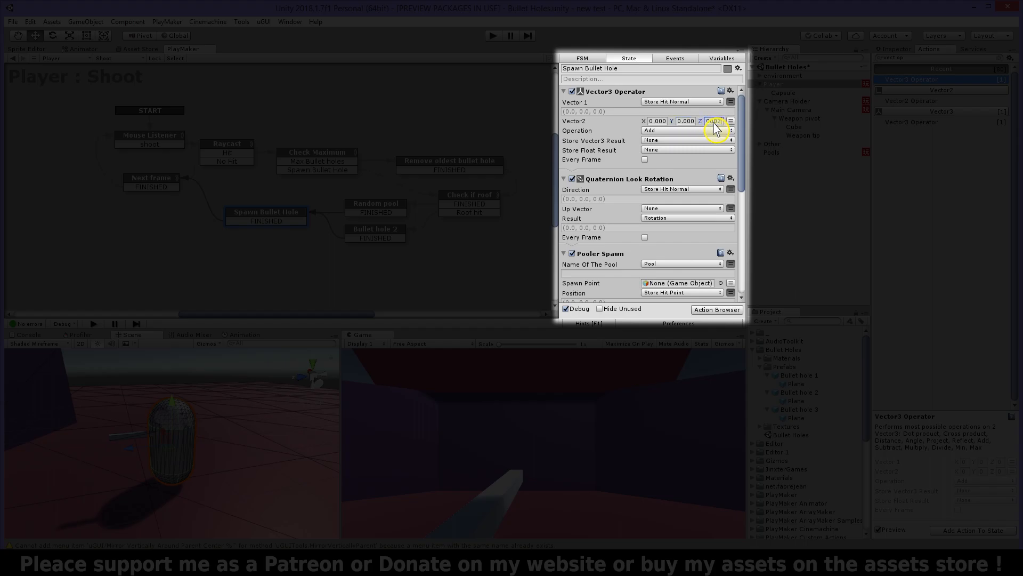
pyautogui.click(686, 130)
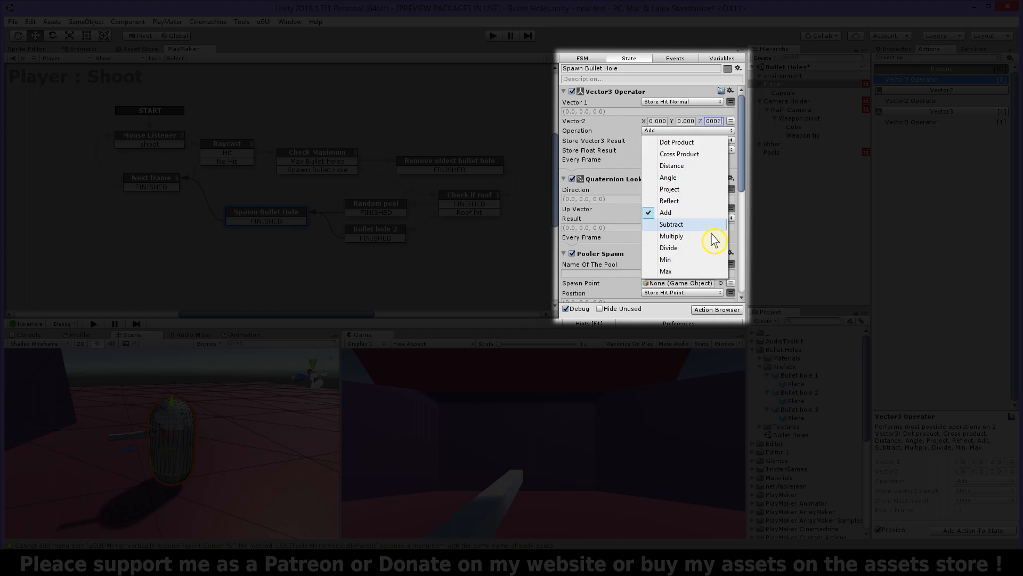
pyautogui.click(672, 236)
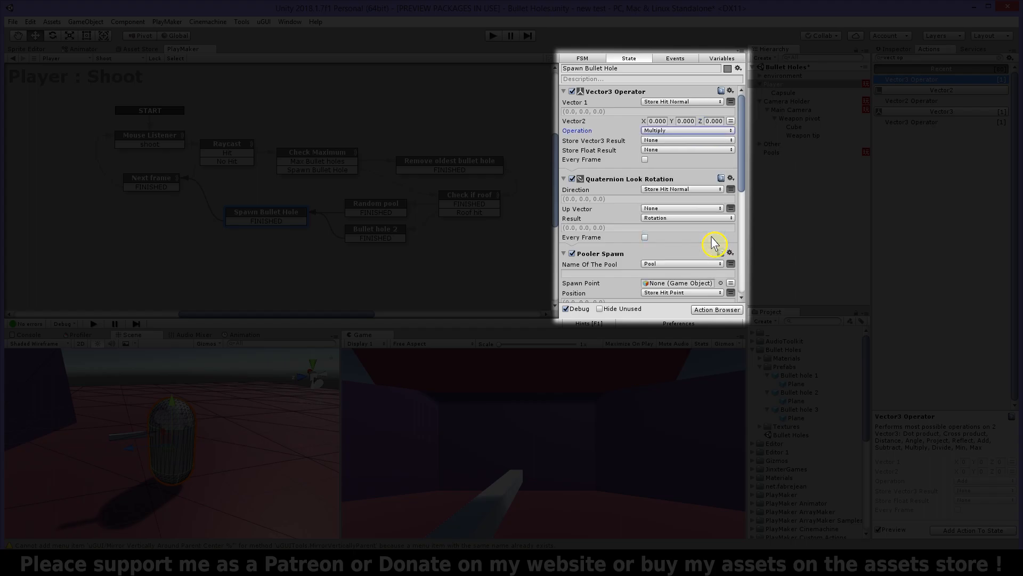
pyautogui.click(686, 139)
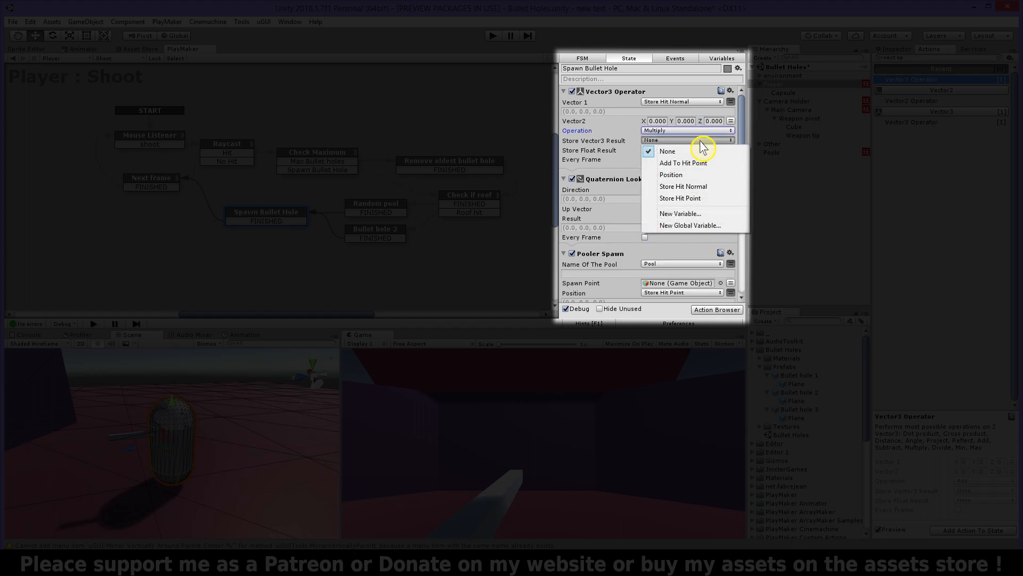
pyautogui.moveTo(711, 162)
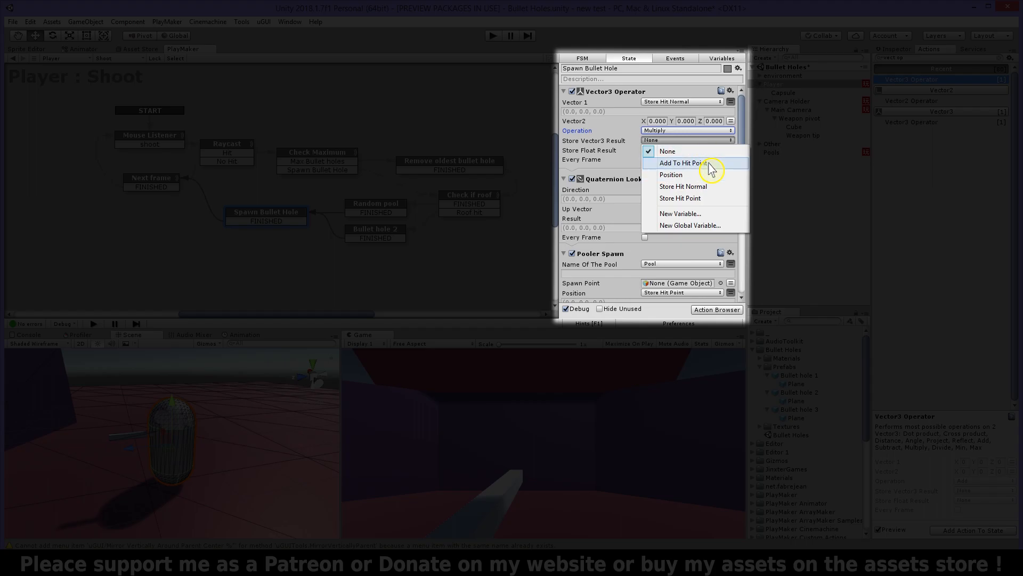
# - Store the result in Add To Hit Point and add a Vector3 Add adding it onto Store Hit Point
pyautogui.click(683, 162)
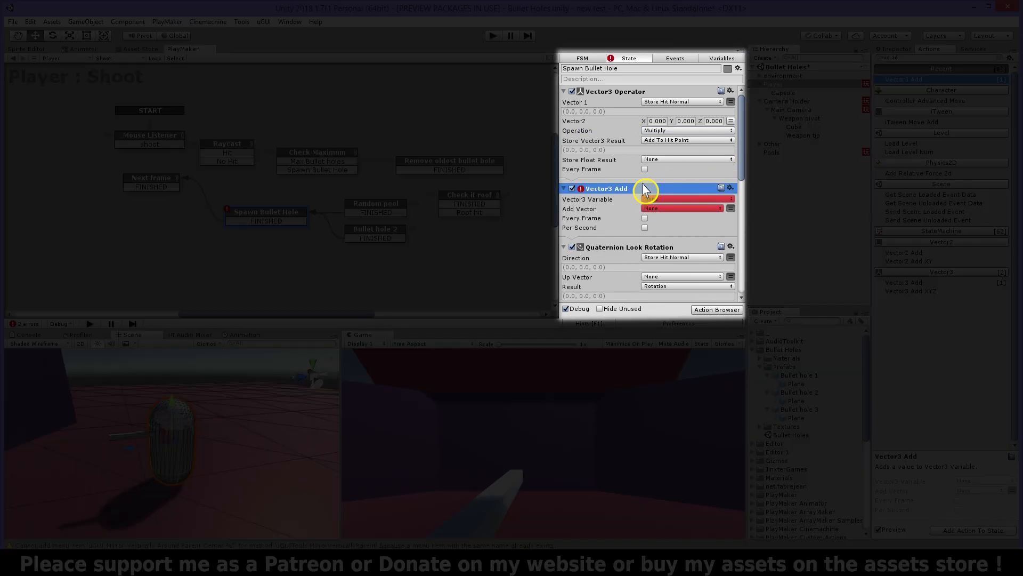
pyautogui.click(686, 199)
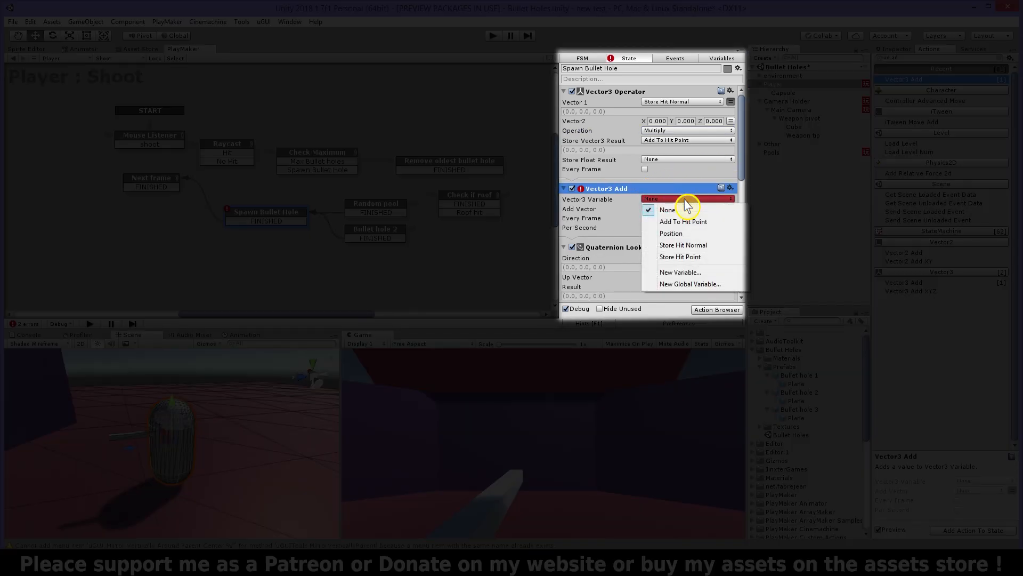
pyautogui.click(680, 257)
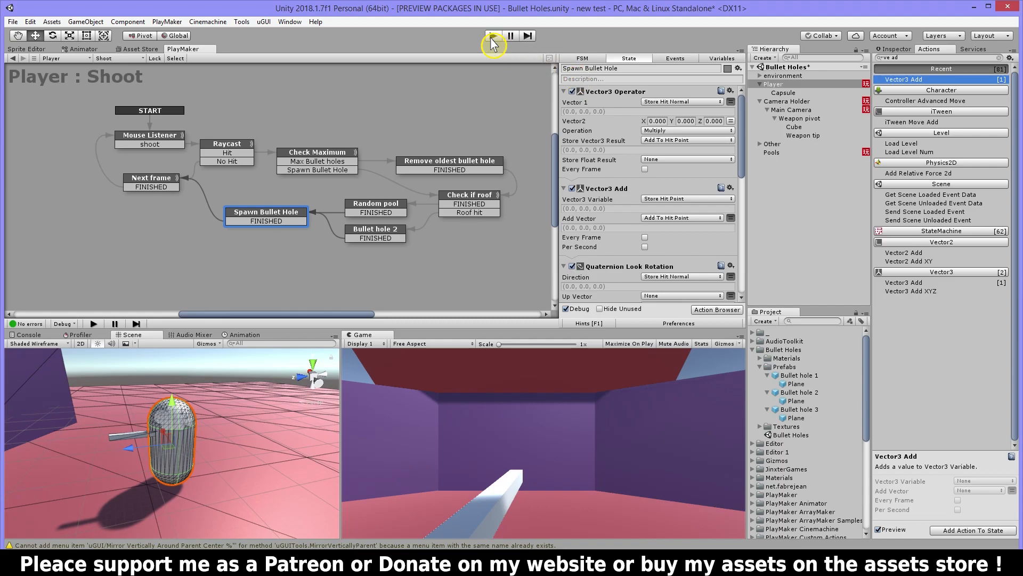
# - Briefly play and stop the scene, check the Random pool state, then fire again to spawn bullet-hole clones
pyautogui.click(493, 35)
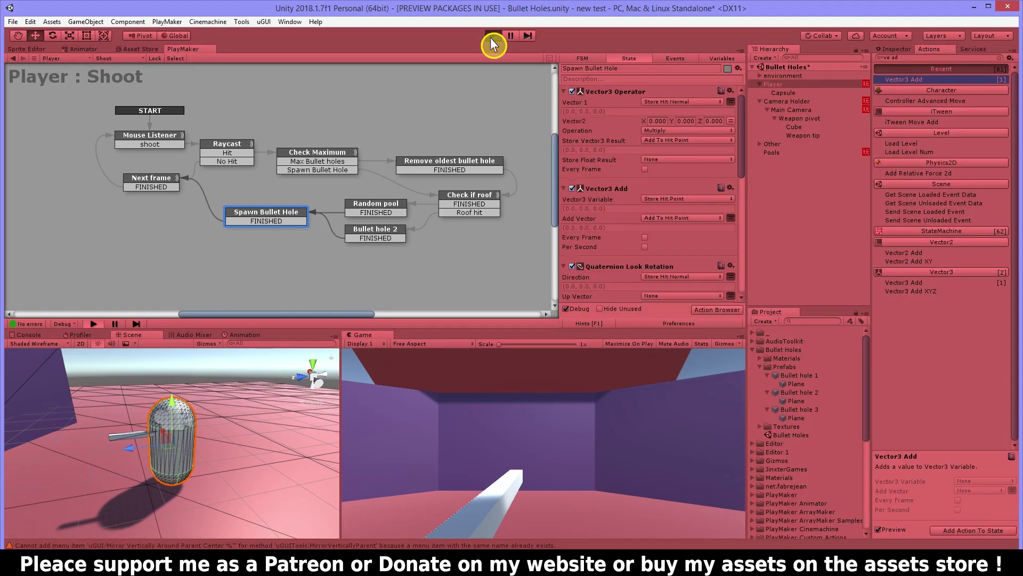
pyautogui.click(492, 37)
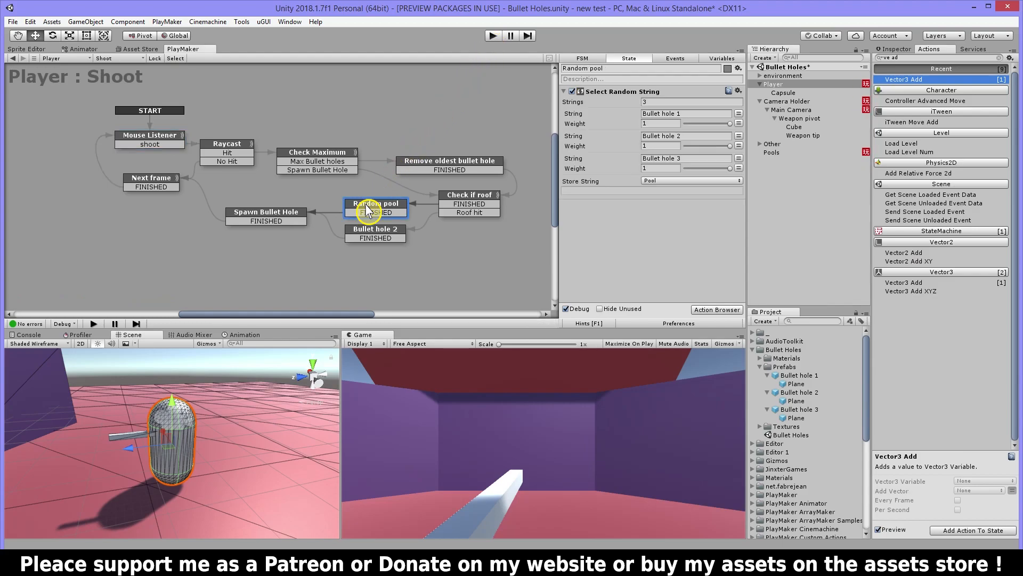
pyautogui.click(265, 212)
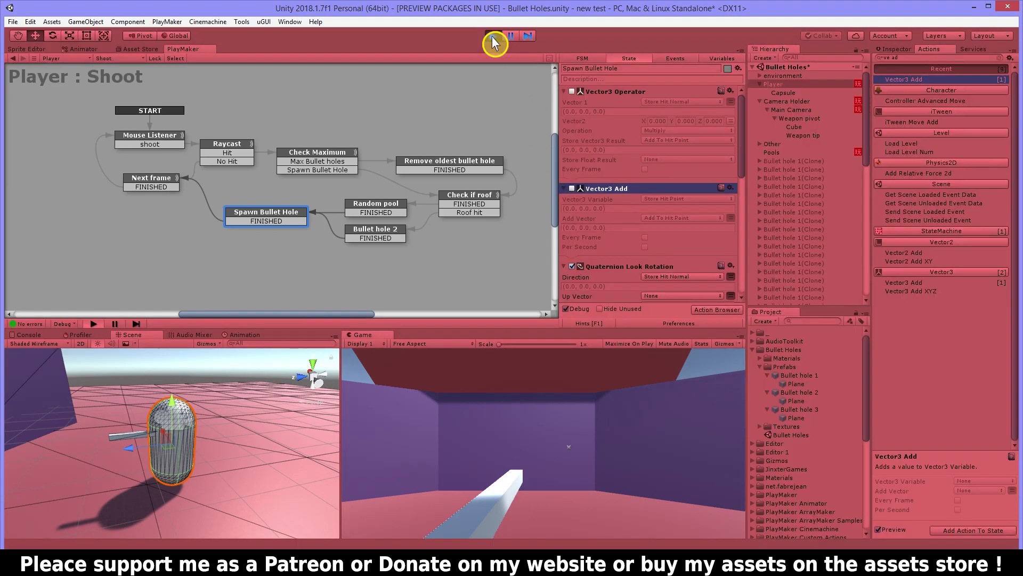
pyautogui.click(149, 135)
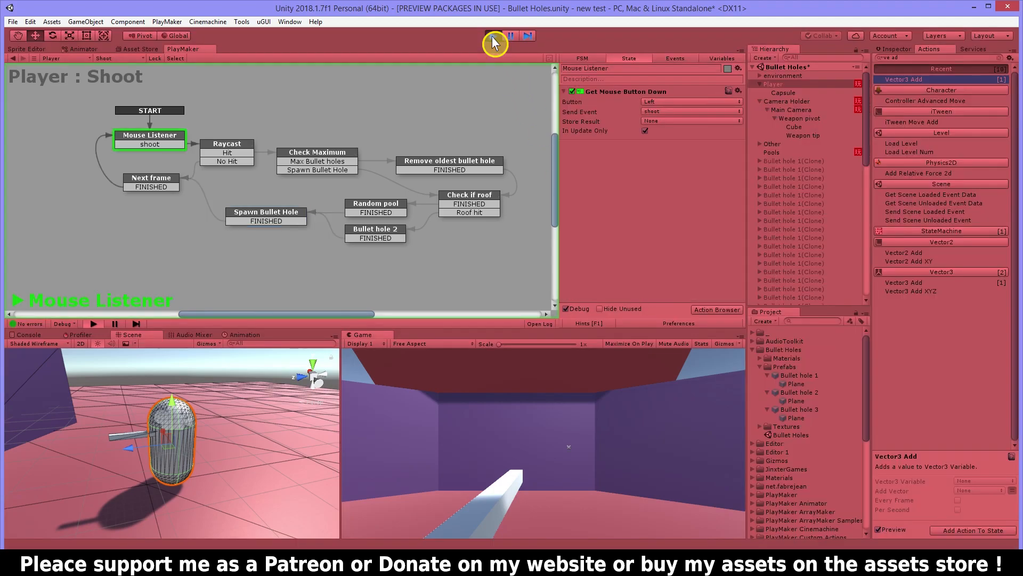